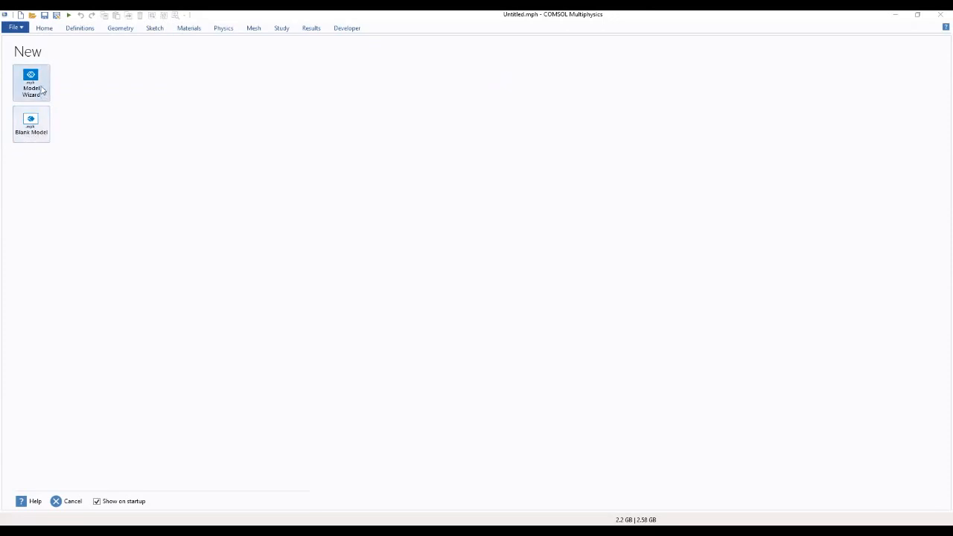
Start a new model in the Model Wizard with a 2D space dimension.
{"action": "left_click", "coordinate": [31, 82]}
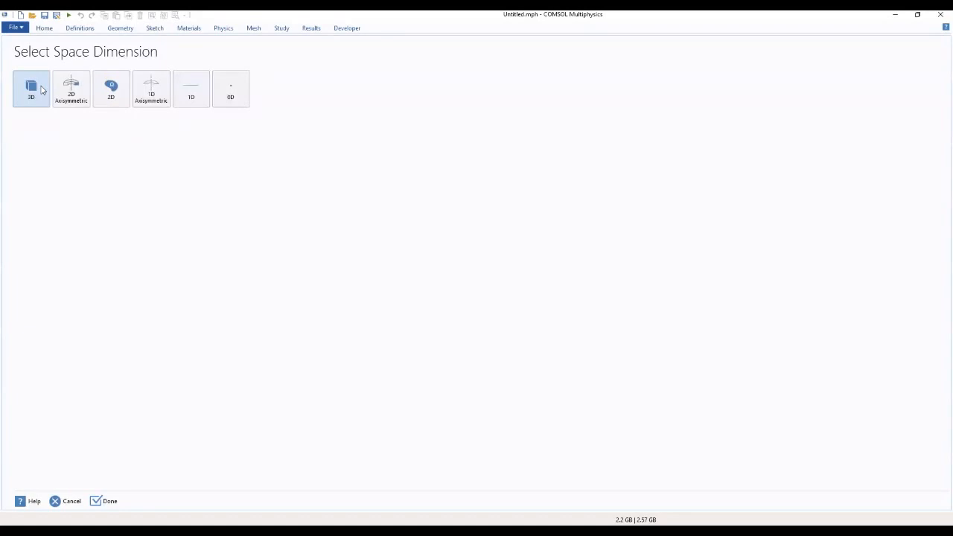
{"action": "left_click", "coordinate": [110, 89]}
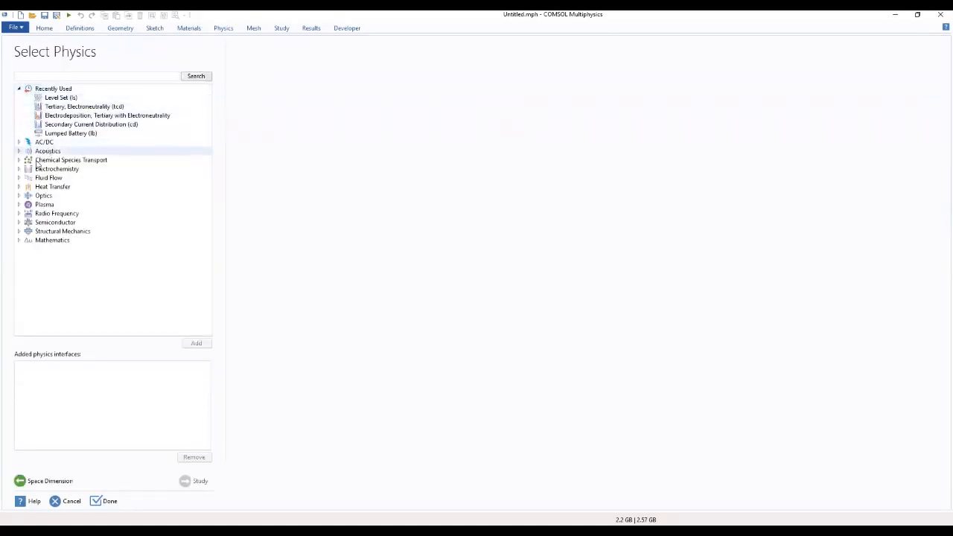
Add Corrosion, Secondary from Electrochemistry > Corrosion, Deformed Geometry and proceed to studies.
{"action": "left_click", "coordinate": [50, 169]}
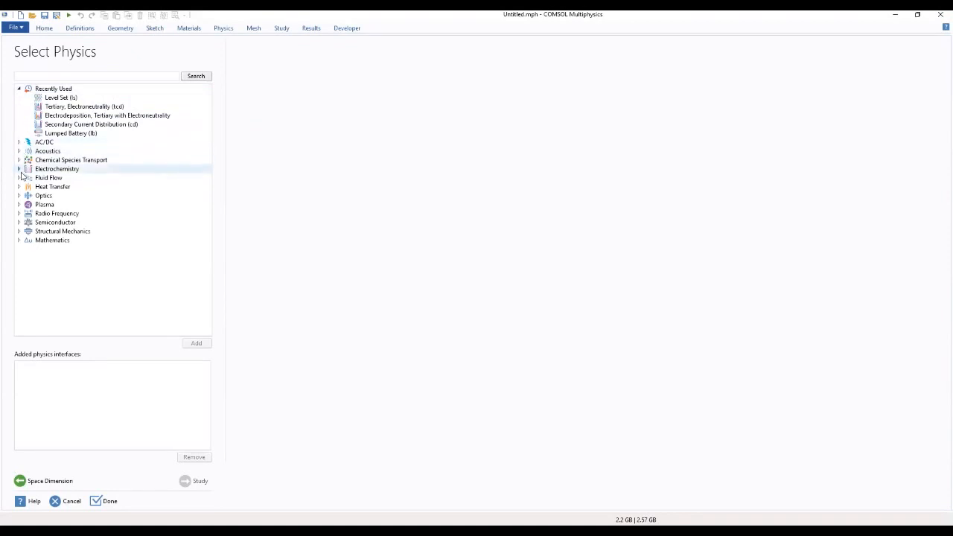
{"action": "left_click", "coordinate": [17, 169]}
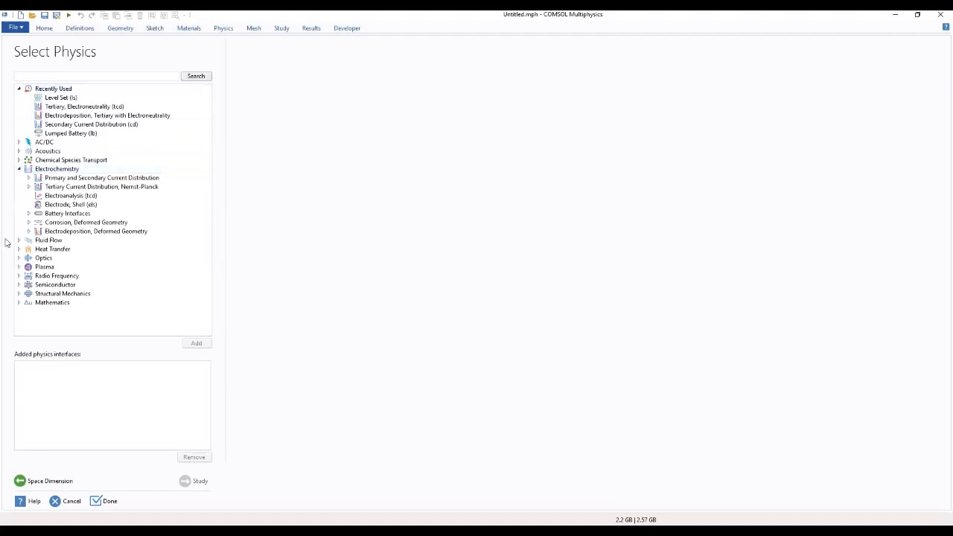
{"action": "left_click", "coordinate": [86, 222]}
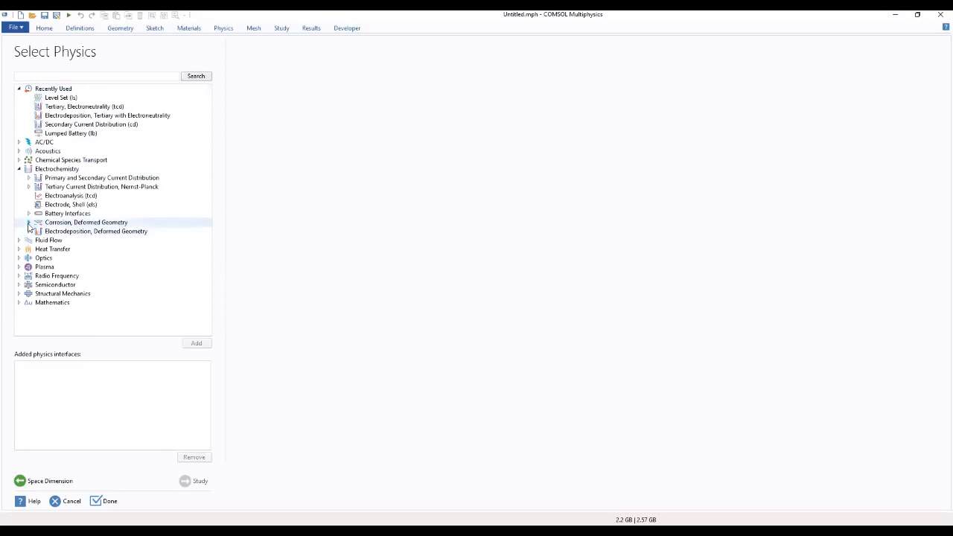
{"action": "left_click", "coordinate": [86, 222]}
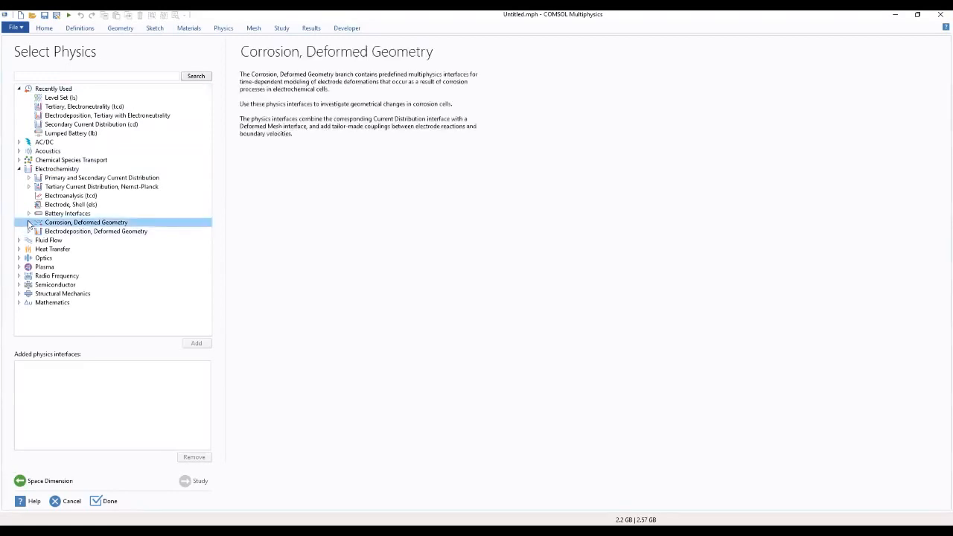
{"action": "left_click", "coordinate": [29, 222]}
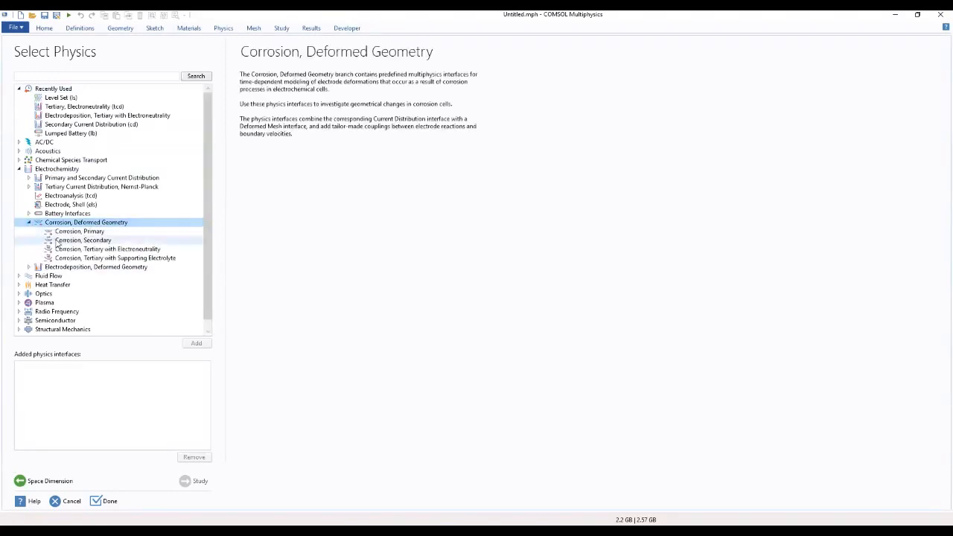
{"action": "left_click", "coordinate": [82, 240]}
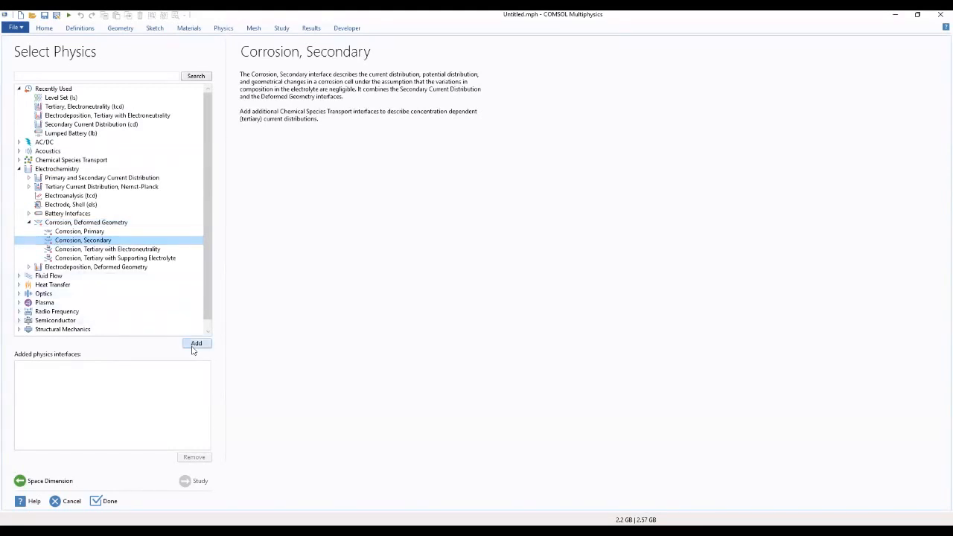
{"action": "left_click", "coordinate": [196, 343]}
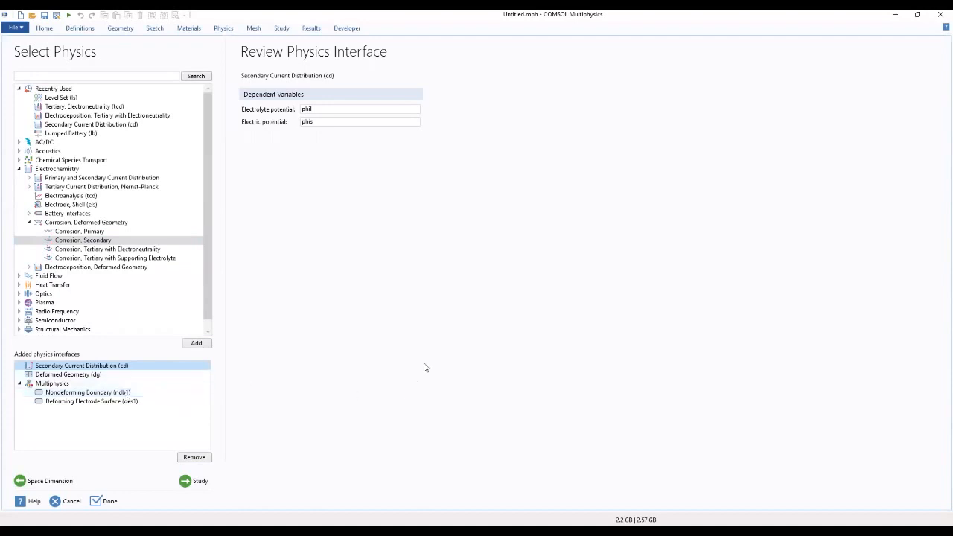
{"action": "mouse_move", "coordinate": [493, 356]}
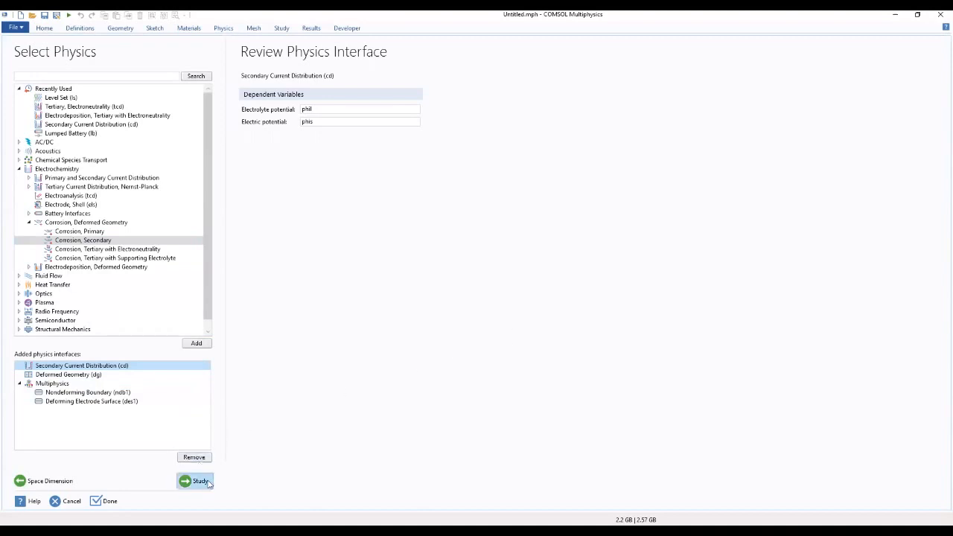
{"action": "left_click", "coordinate": [195, 481]}
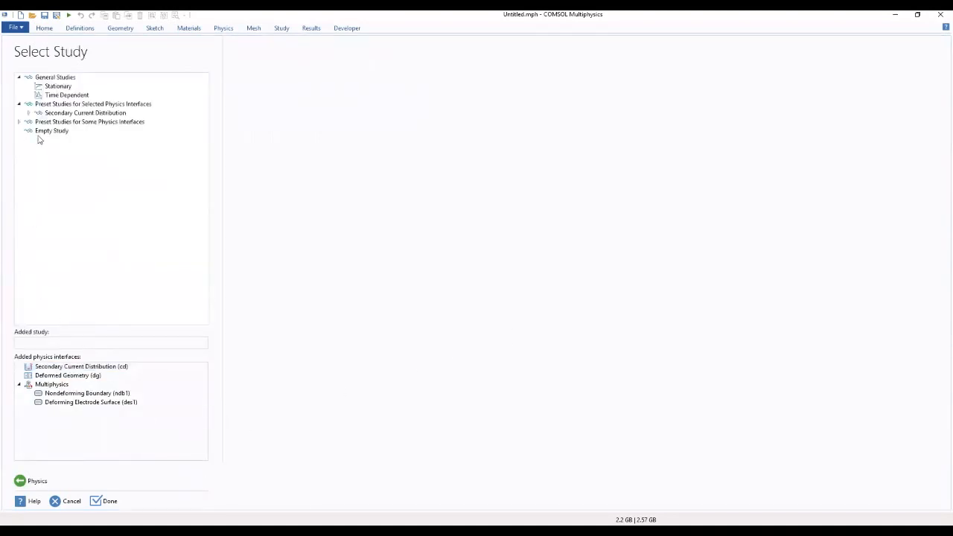
Choose the Time Dependent with Initialization study, declining to save the previous model.
{"action": "left_click", "coordinate": [84, 113]}
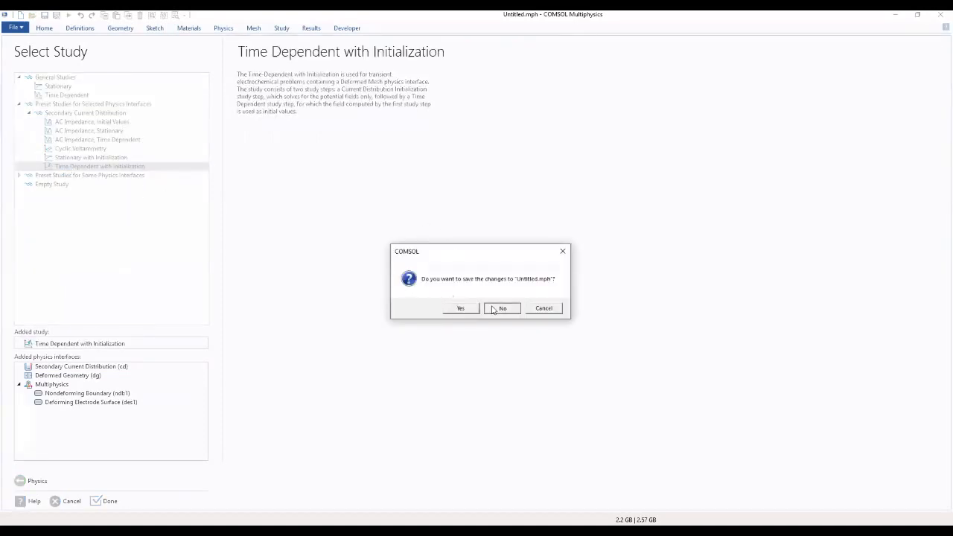
{"action": "left_click", "coordinate": [502, 308]}
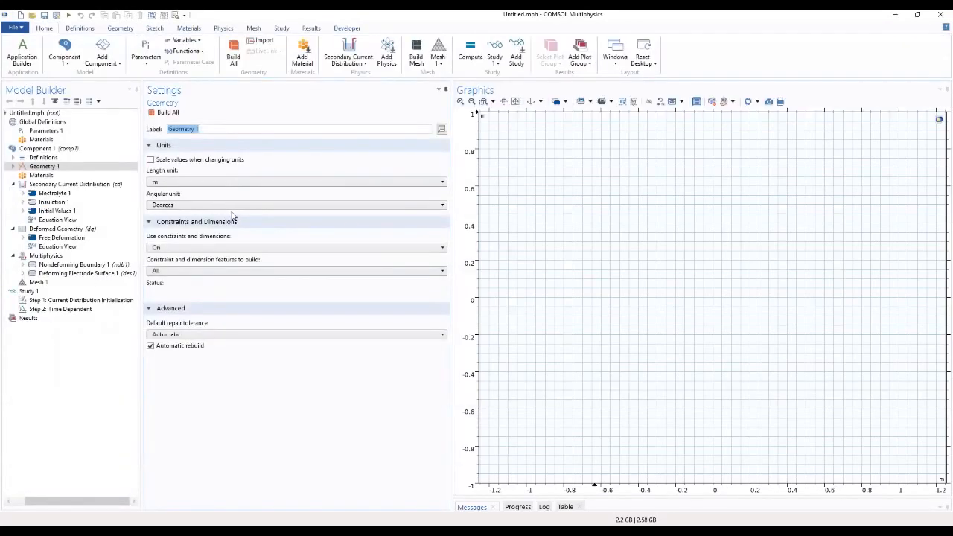
{"action": "mouse_move", "coordinate": [291, 77]}
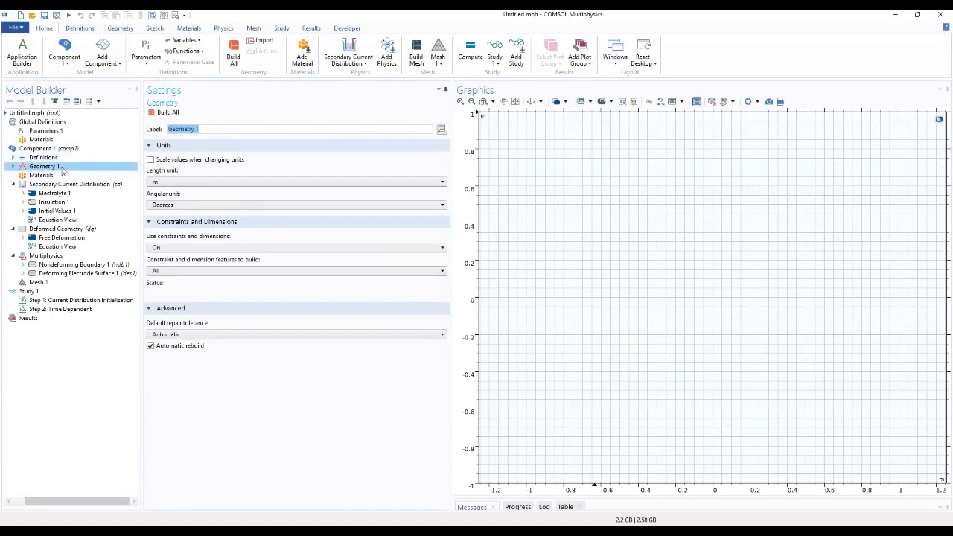
Add and build a 0.01 by 0.01 m rectangle with corner at x = -0.01.
{"action": "right_click", "coordinate": [44, 166]}
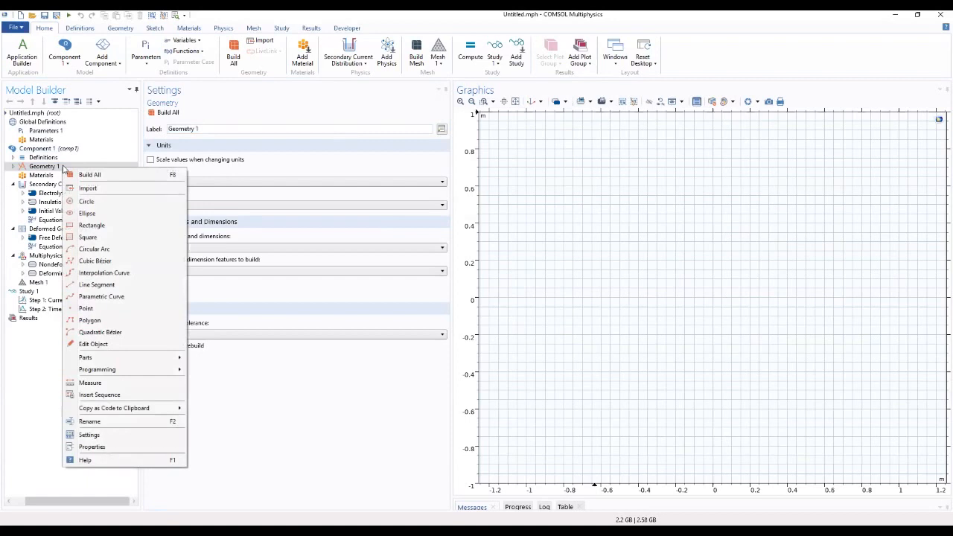
{"action": "mouse_move", "coordinate": [104, 227]}
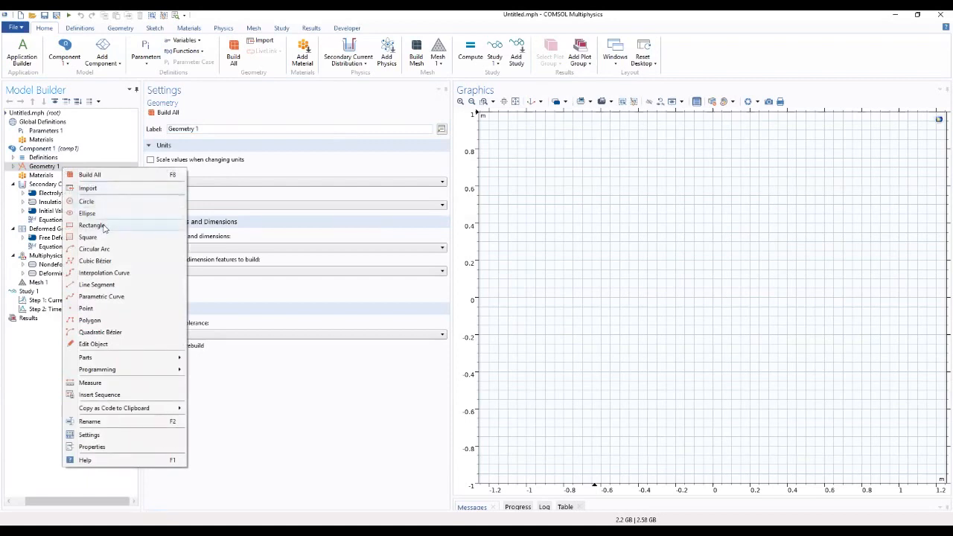
{"action": "left_click", "coordinate": [92, 225]}
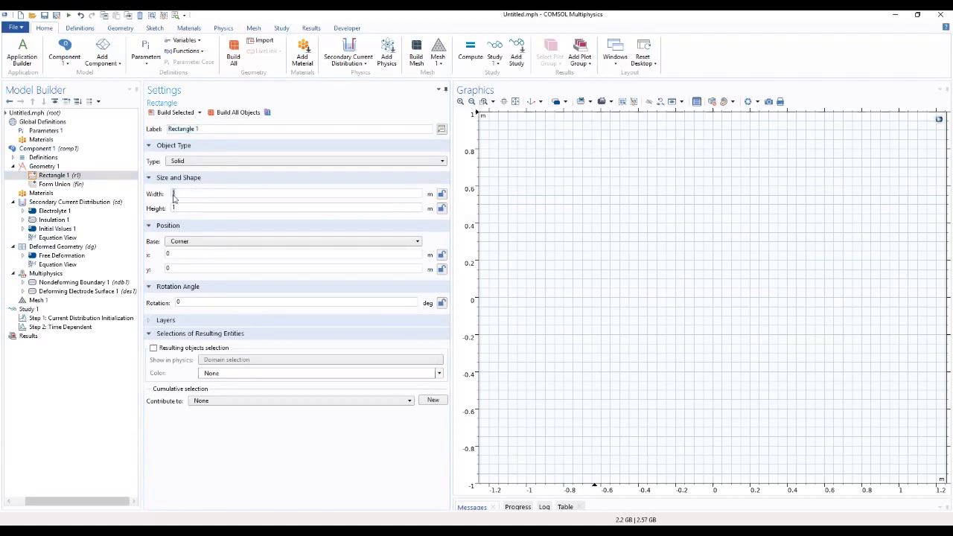
{"action": "type", "text": "0.4"}
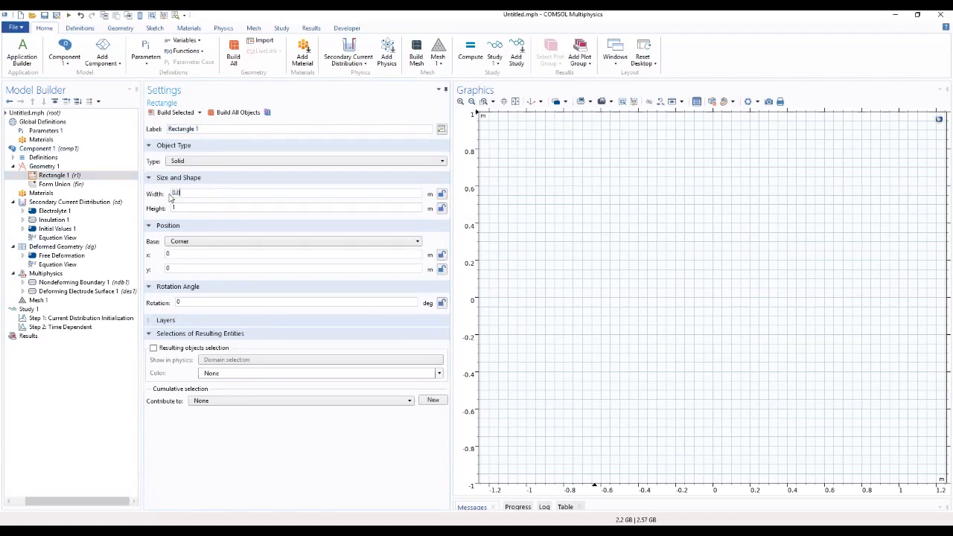
{"action": "type", "text": "0.01"}
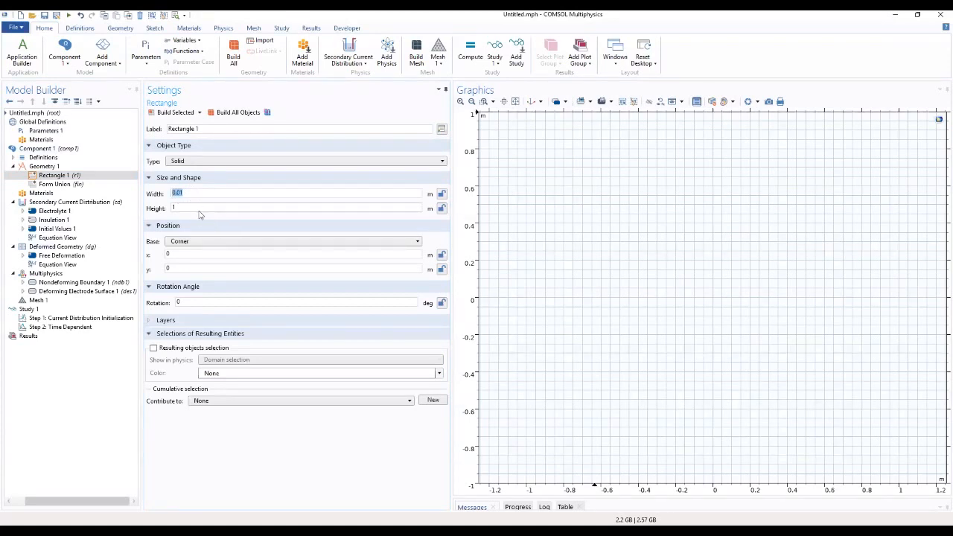
{"action": "type", "text": "0.01"}
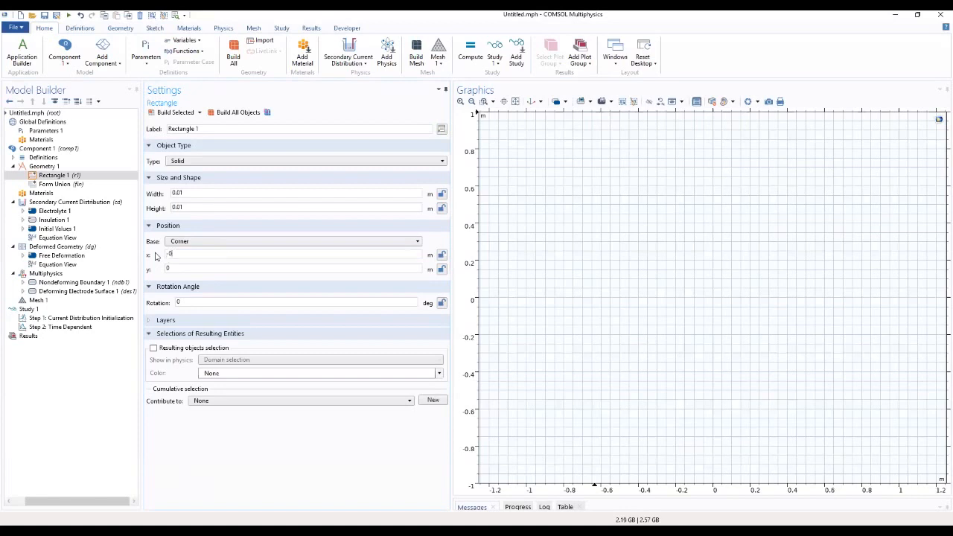
{"action": "type", "text": "-0.01"}
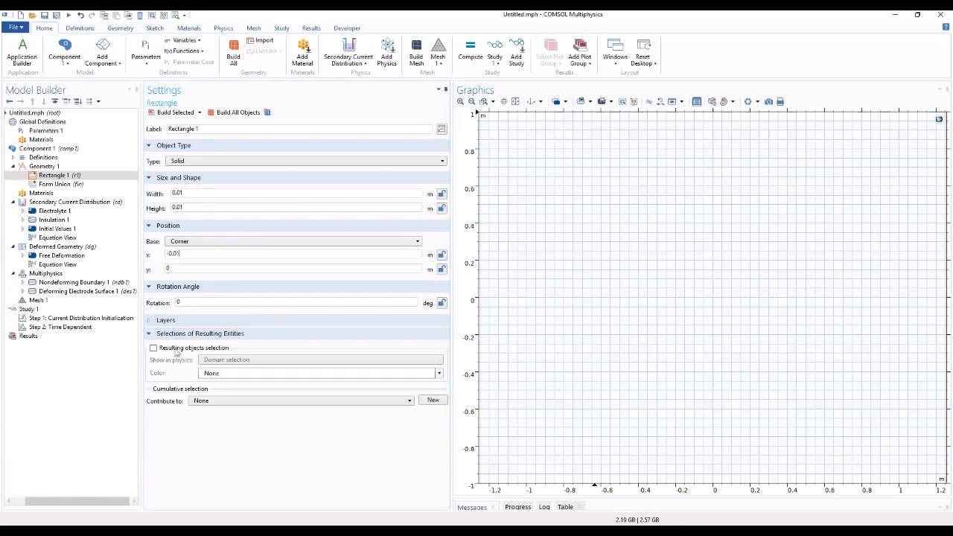
{"action": "left_click", "coordinate": [173, 112]}
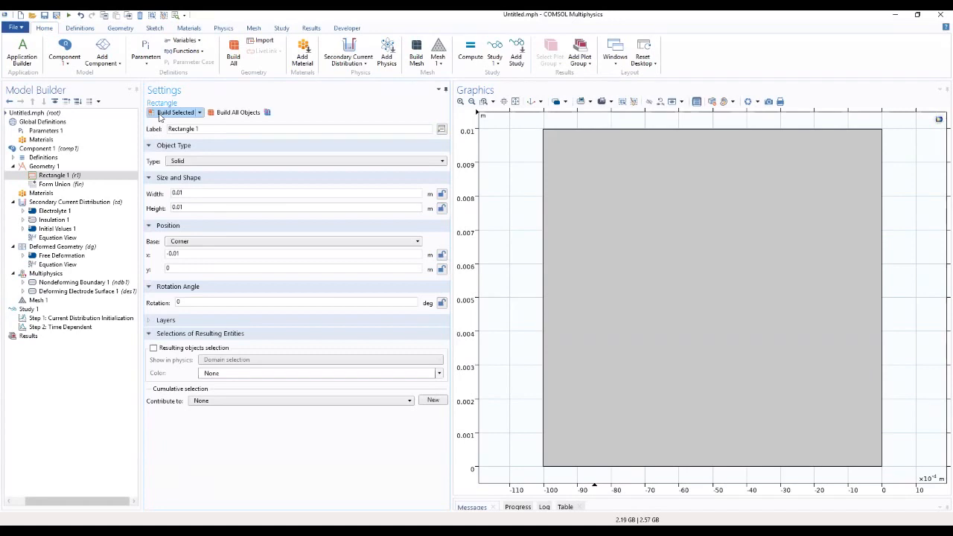
{"action": "left_click", "coordinate": [52, 175]}
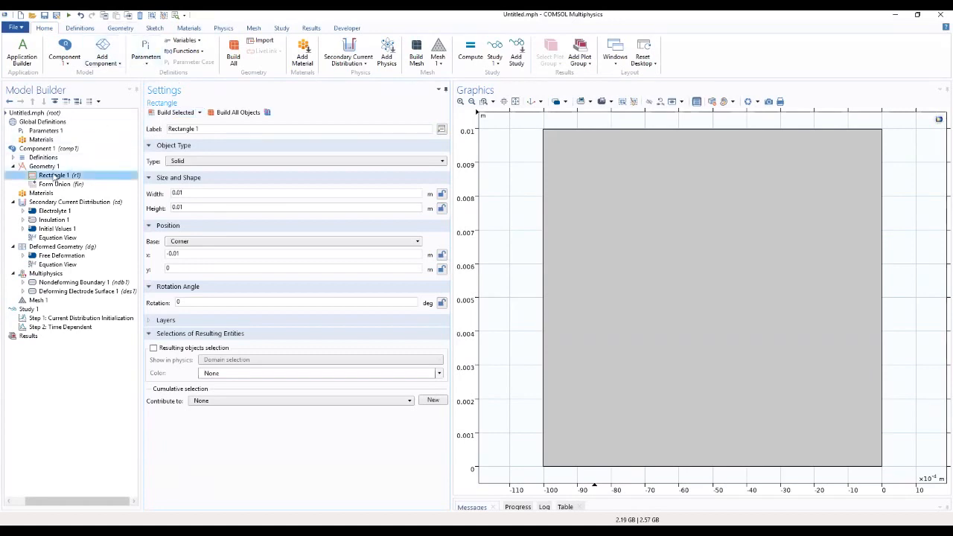
Add Rectangle 2: width 0.01, height 0.01+1e-4, corner at x 0, y -1e-4.
{"action": "right_click", "coordinate": [47, 166]}
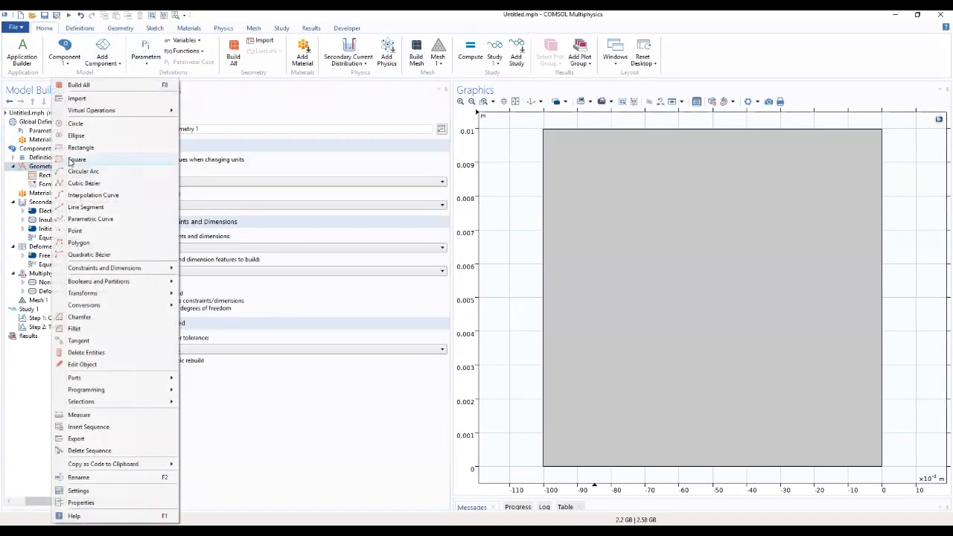
{"action": "left_click", "coordinate": [77, 159]}
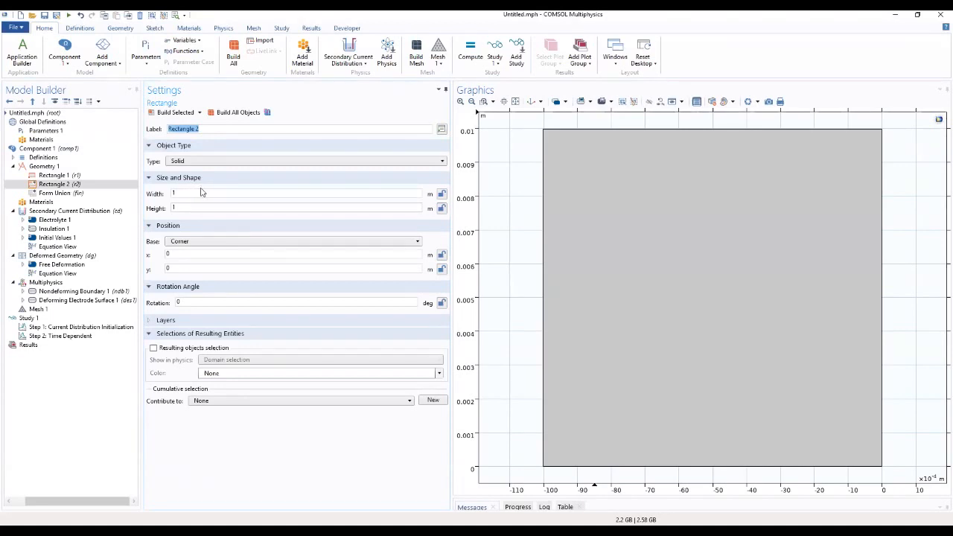
{"action": "type", "text": "0.01"}
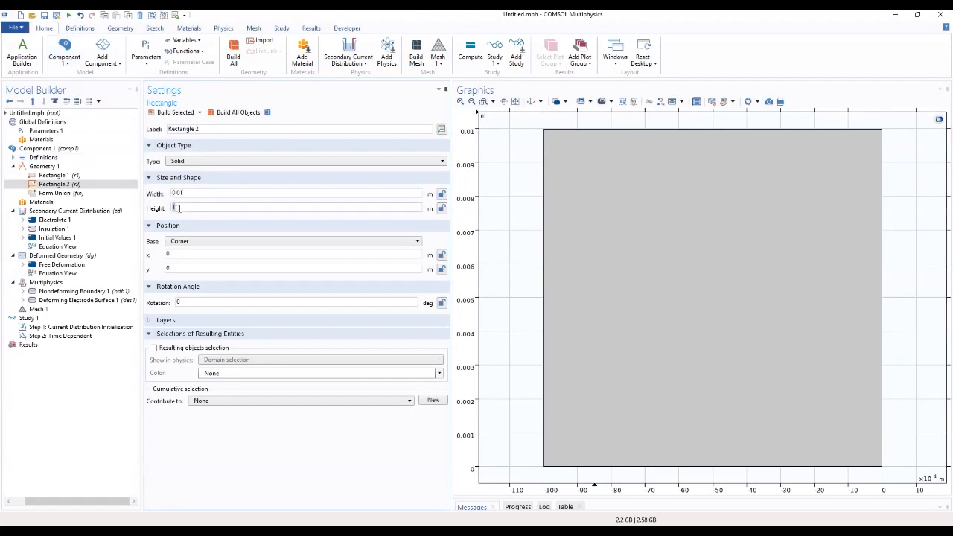
{"action": "type", "text": "0.01 + 1e-4"}
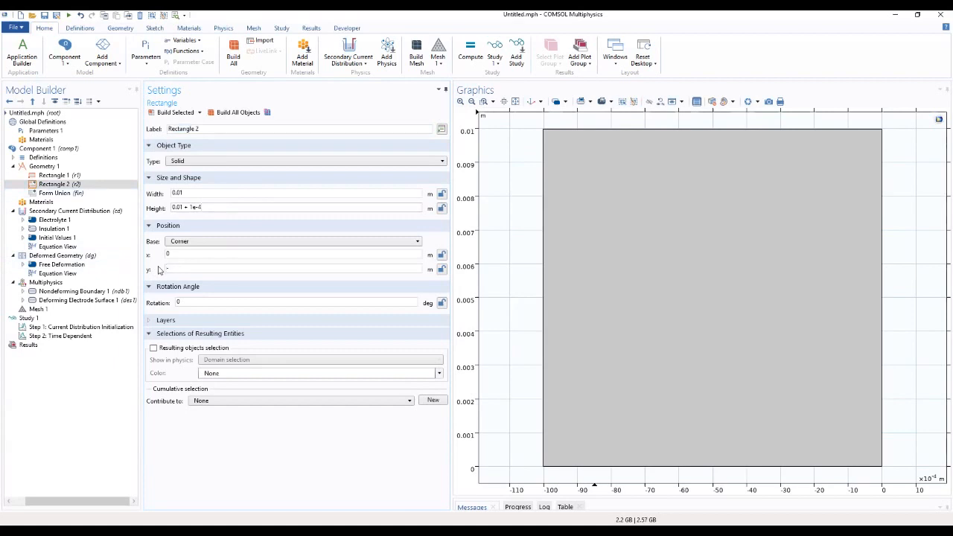
{"action": "type", "text": "-1e-4"}
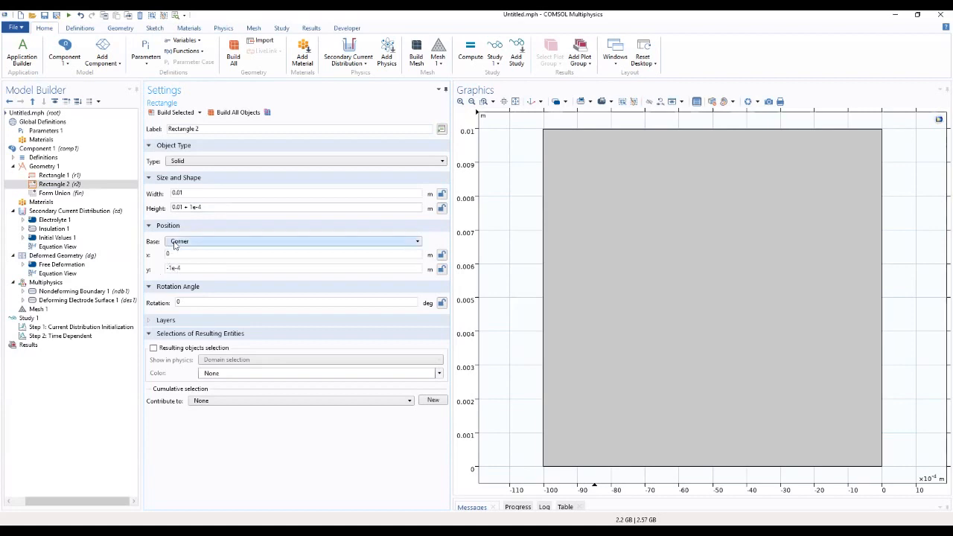
{"action": "left_click", "coordinate": [173, 113]}
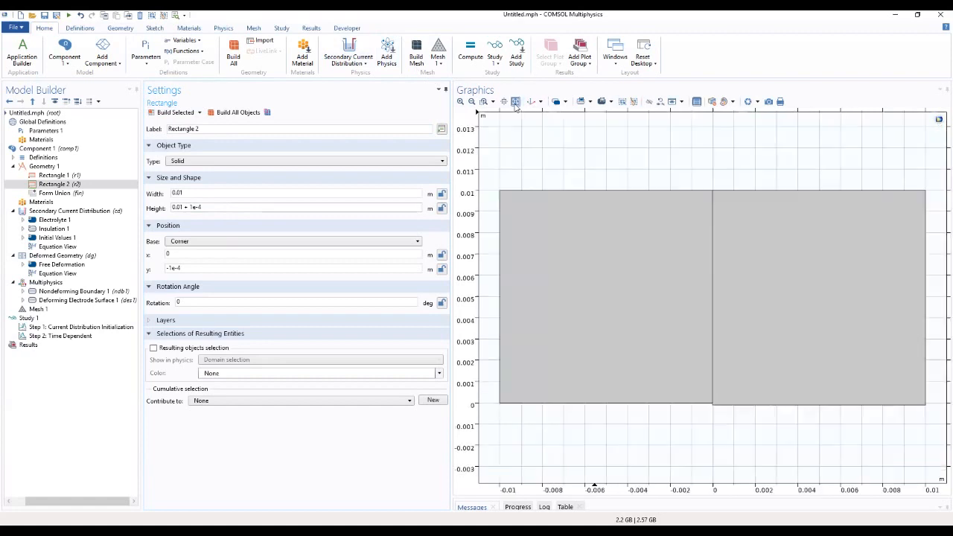
{"action": "mouse_move", "coordinate": [436, 174]}
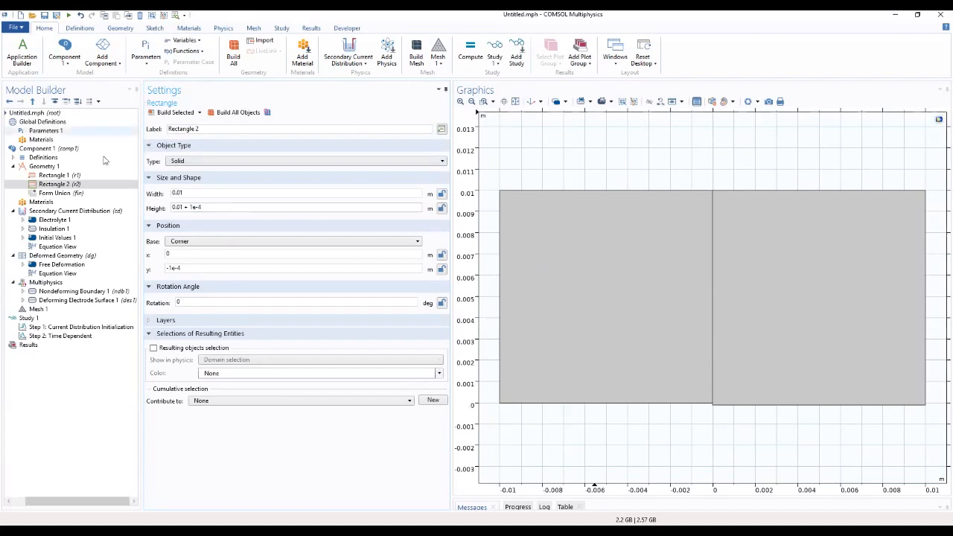
Create and build Union 1 combining rectangles r1 and r2.
{"action": "right_click", "coordinate": [41, 166]}
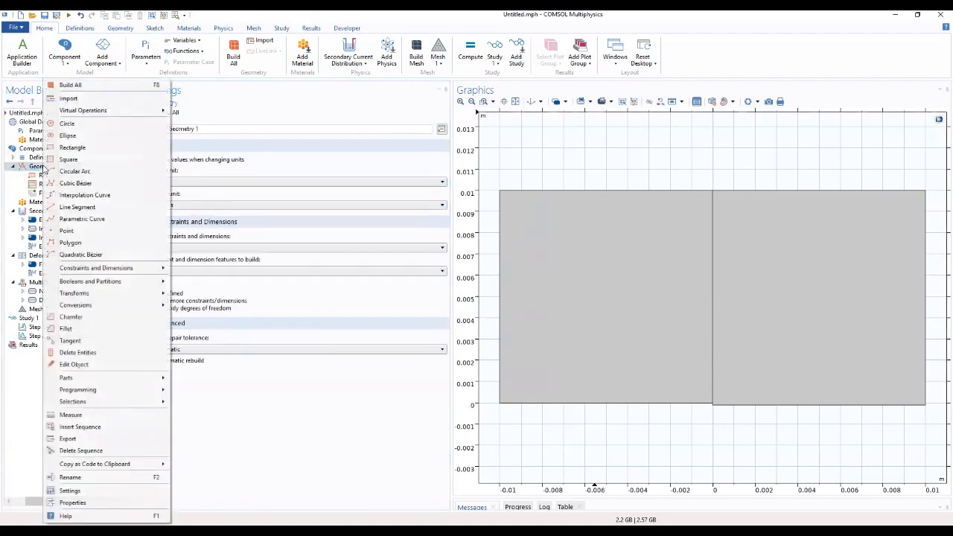
{"action": "mouse_move", "coordinate": [90, 281]}
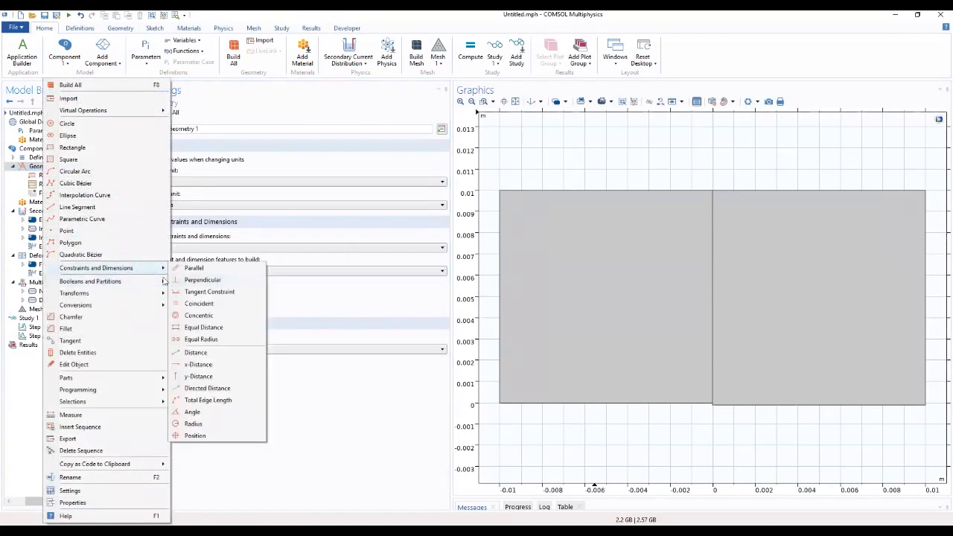
{"action": "mouse_move", "coordinate": [90, 281]}
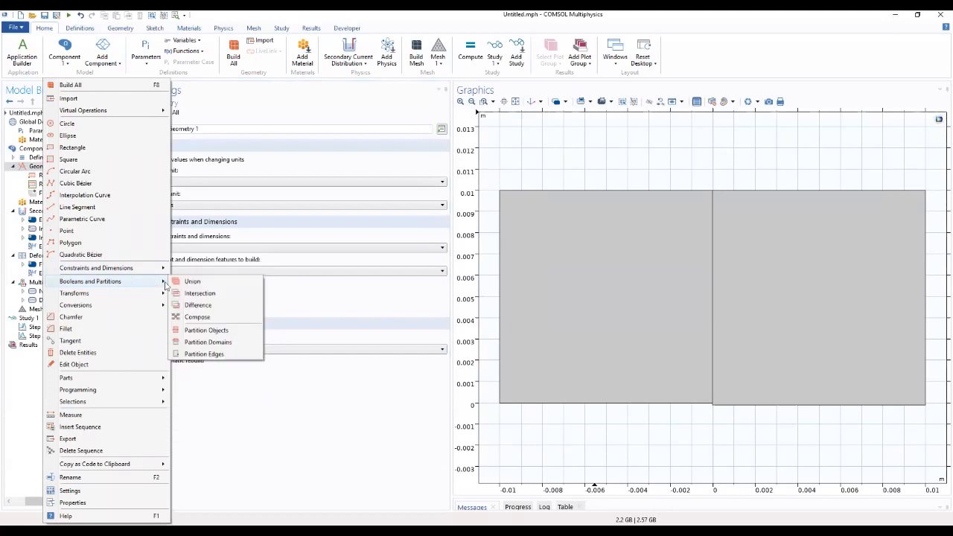
{"action": "left_click", "coordinate": [192, 282]}
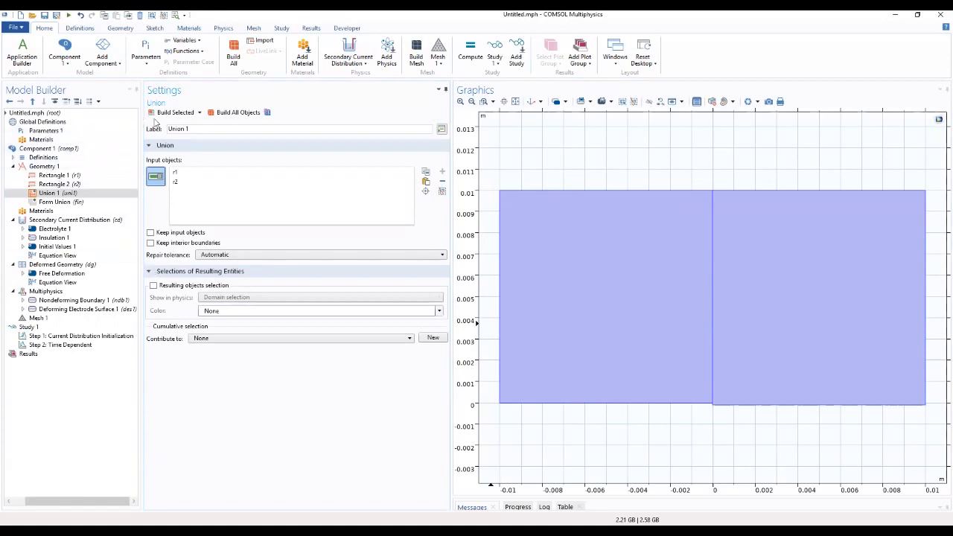
{"action": "left_click", "coordinate": [171, 113]}
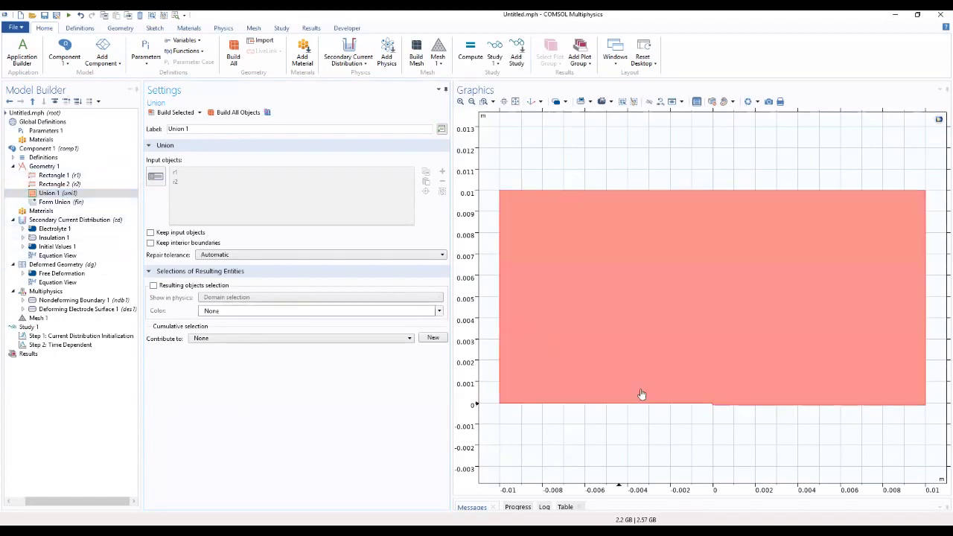
{"action": "mouse_move", "coordinate": [635, 301]}
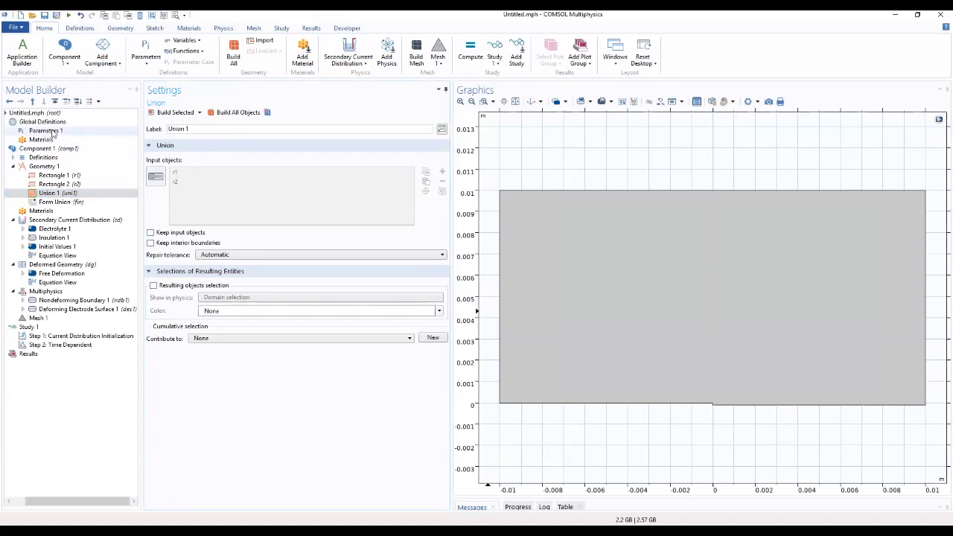
Load galvanic_corrosion_with_deformation_parameters.txt into Parameters 1.
{"action": "left_click", "coordinate": [46, 130]}
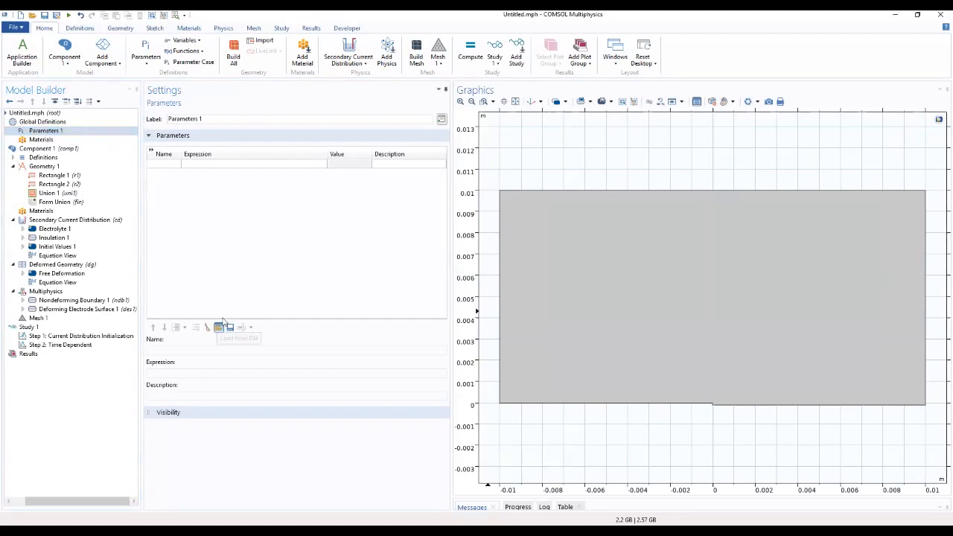
{"action": "left_click", "coordinate": [218, 327]}
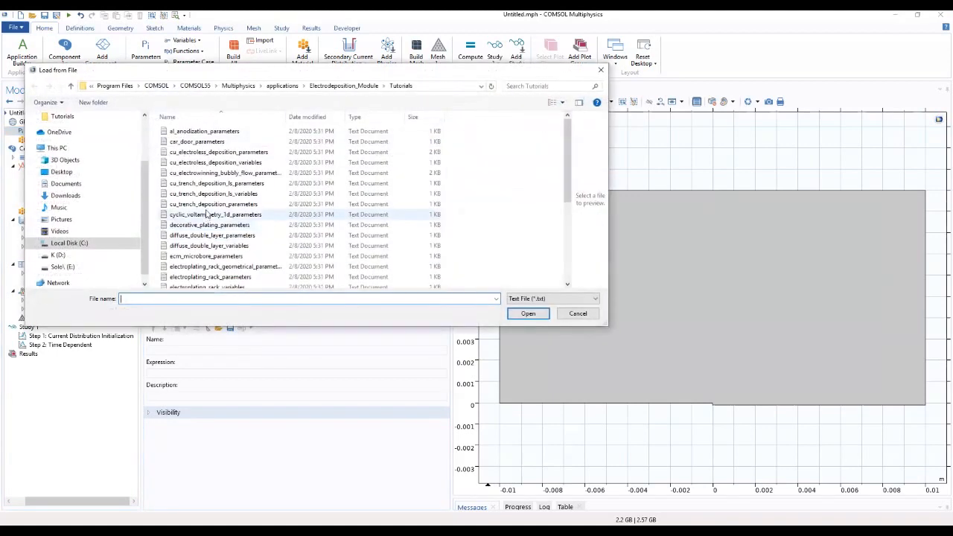
{"action": "left_click", "coordinate": [213, 194]}
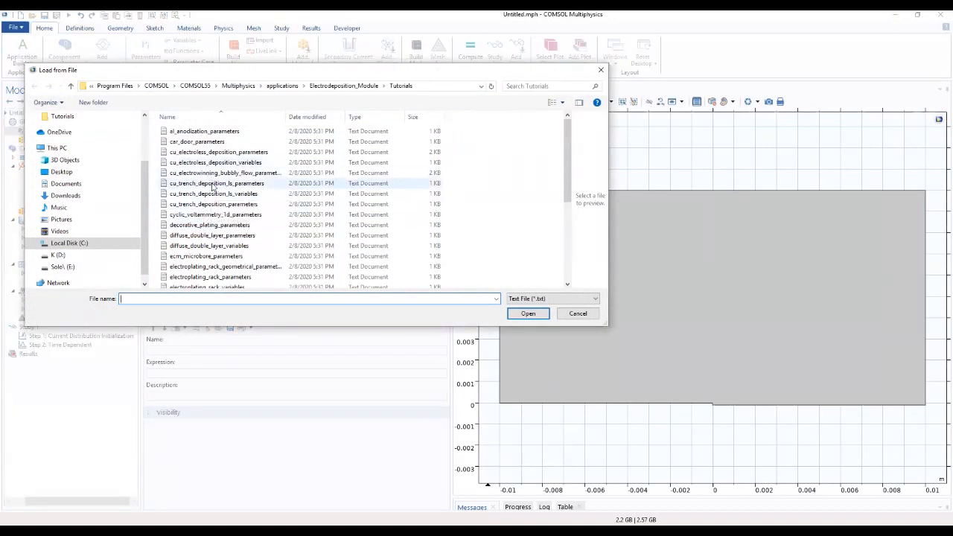
{"action": "scroll", "scroll_direction": "down", "scroll_amount": 3}
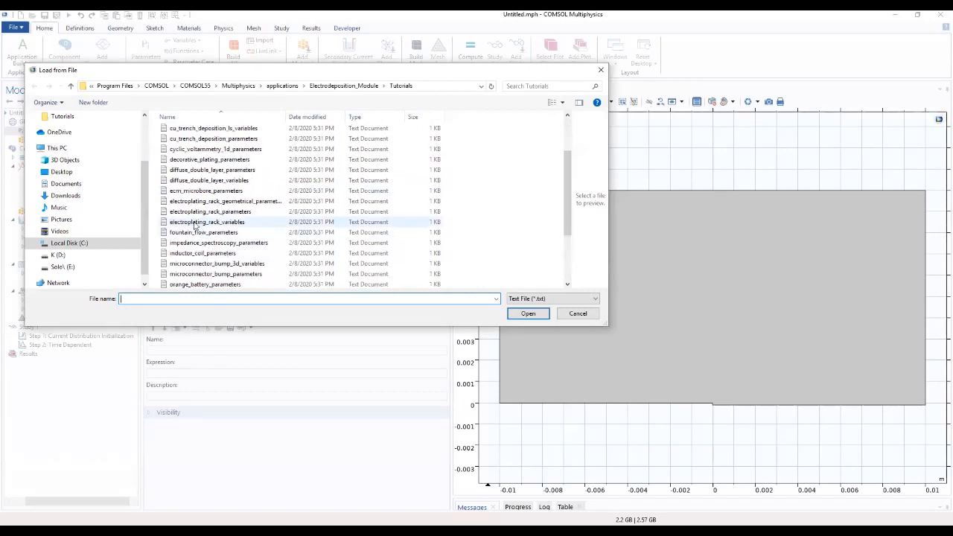
{"action": "mouse_move", "coordinate": [210, 222]}
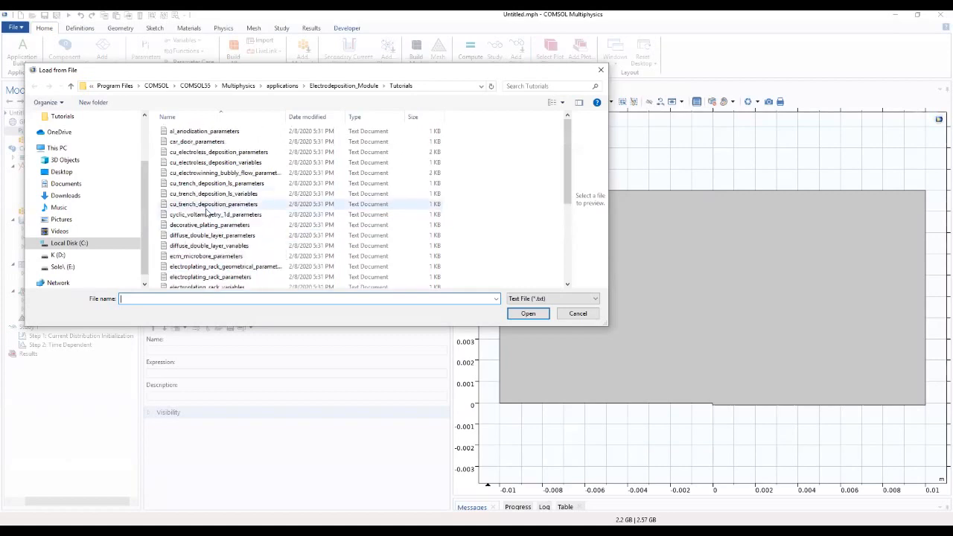
{"action": "mouse_move", "coordinate": [208, 214]}
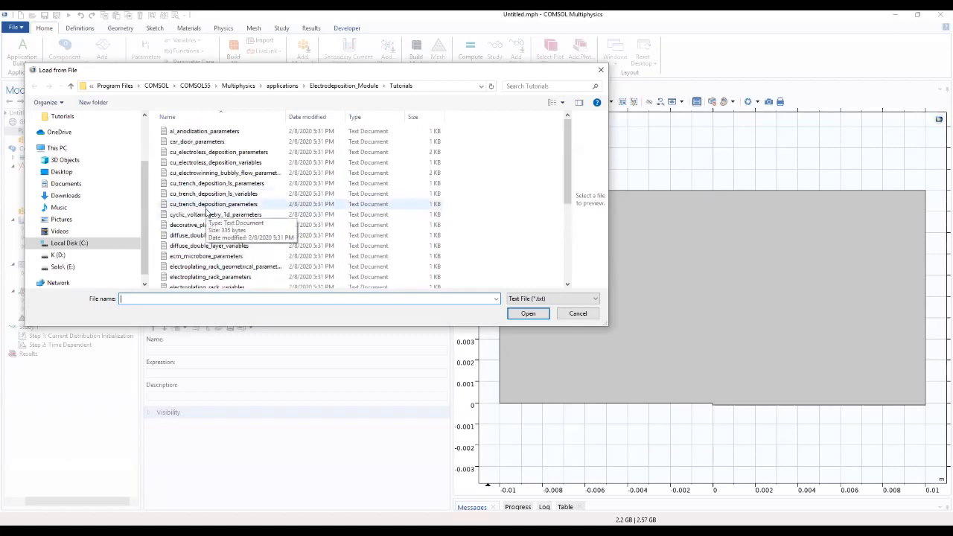
{"action": "scroll", "scroll_direction": "down", "scroll_amount": 3}
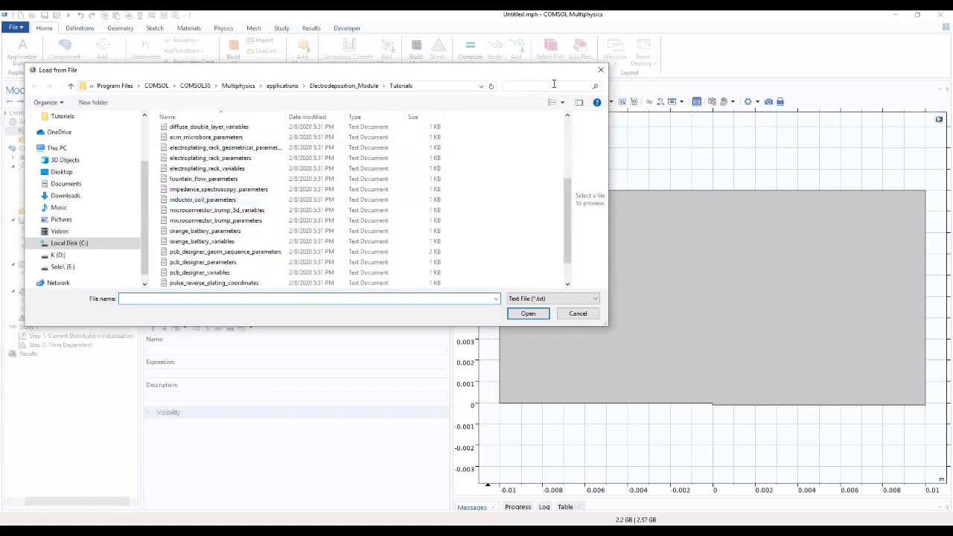
{"action": "type", "text": "gal"}
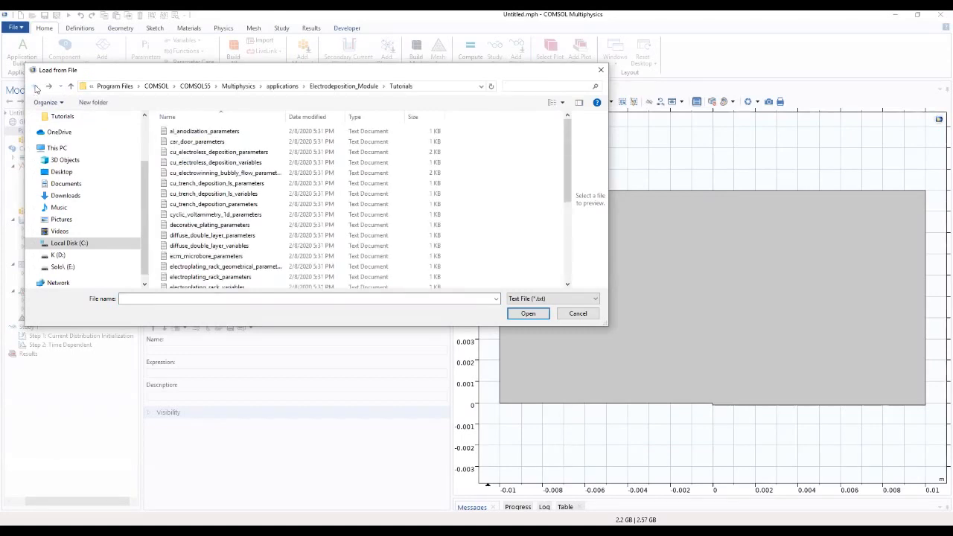
{"action": "mouse_move", "coordinate": [39, 94]}
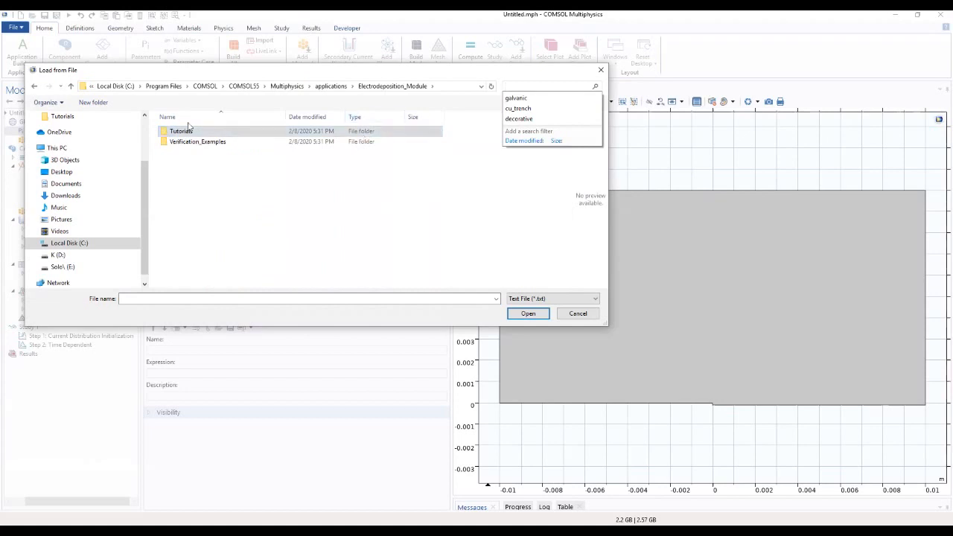
{"action": "left_click", "coordinate": [361, 86]}
{"action": "type", "text": "galvanic"}
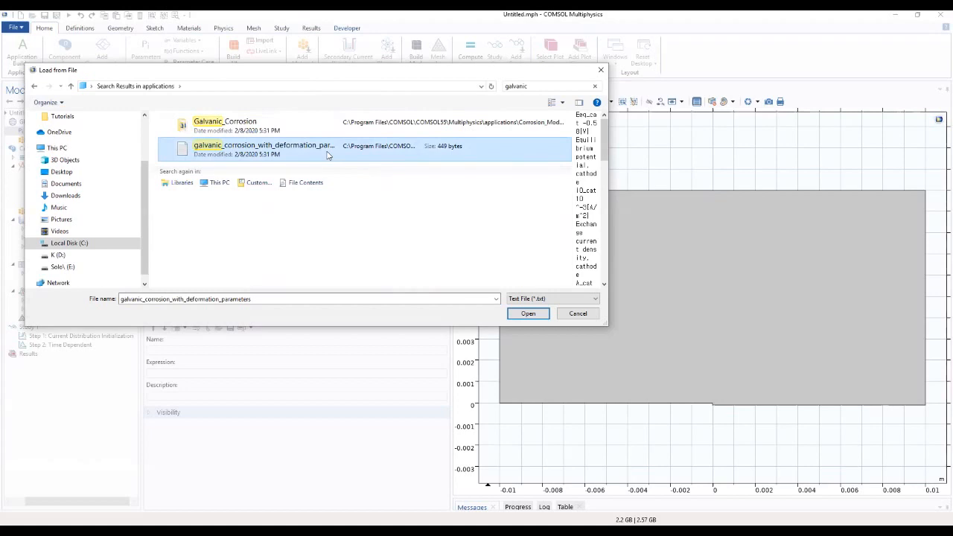
{"action": "left_click", "coordinate": [528, 312]}
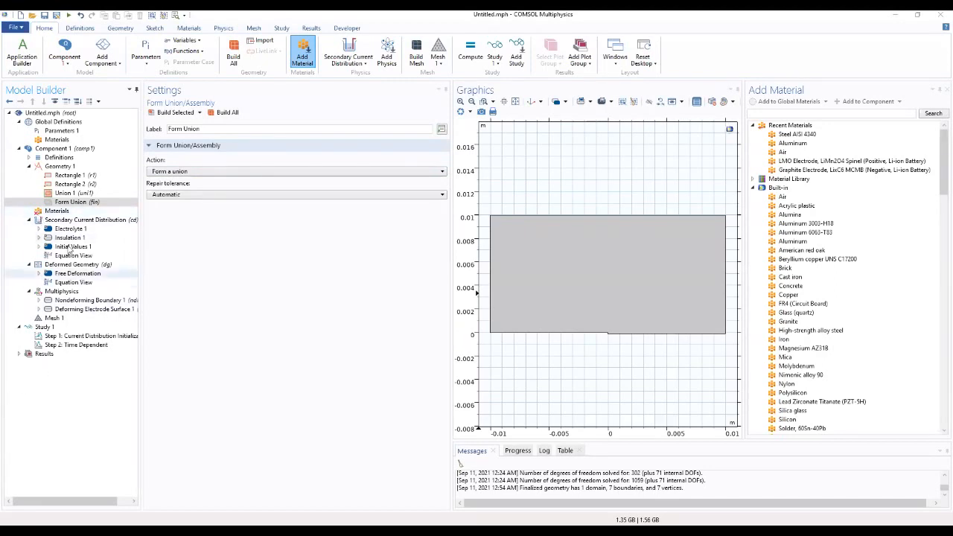
Add an Electrode Surface node under Secondary Current Distribution.
{"action": "left_click", "coordinate": [88, 220]}
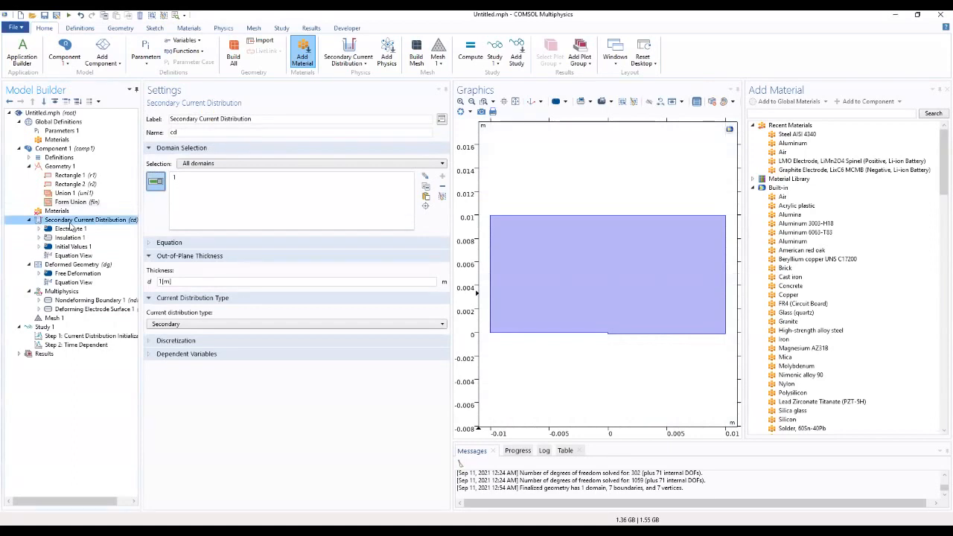
{"action": "right_click", "coordinate": [91, 220]}
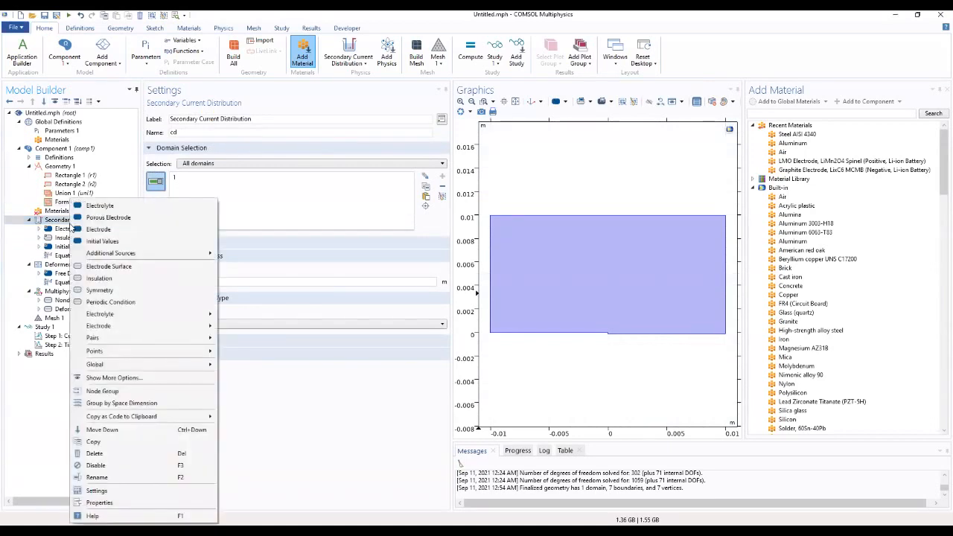
{"action": "mouse_move", "coordinate": [109, 266]}
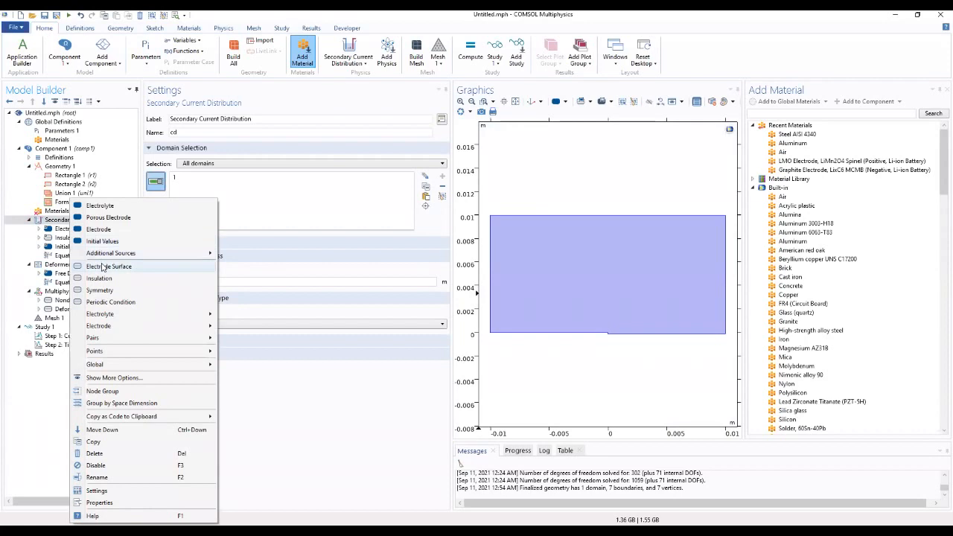
{"action": "left_click", "coordinate": [109, 265]}
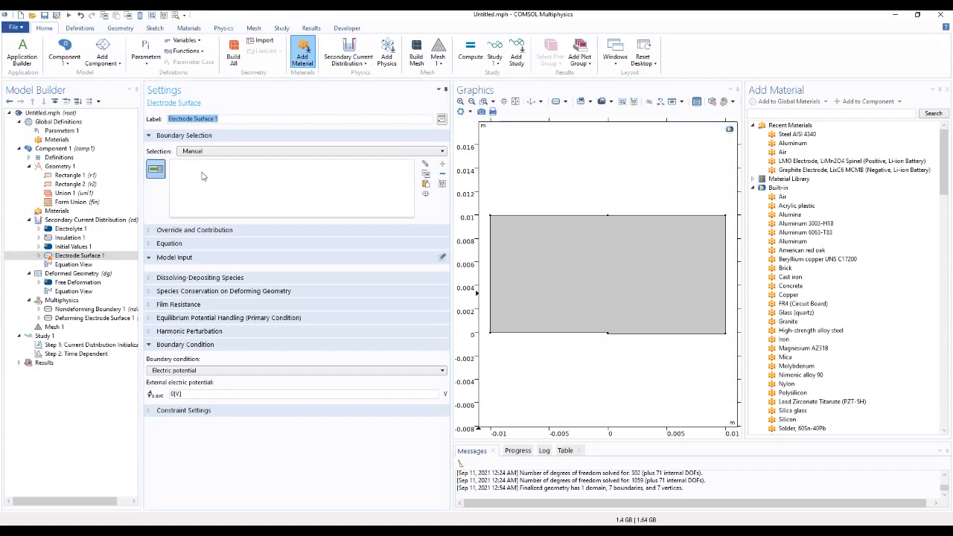
Assign the bottom-left boundaries 2 and 4 to Electrode Surface 1.
{"action": "left_click", "coordinate": [521, 334]}
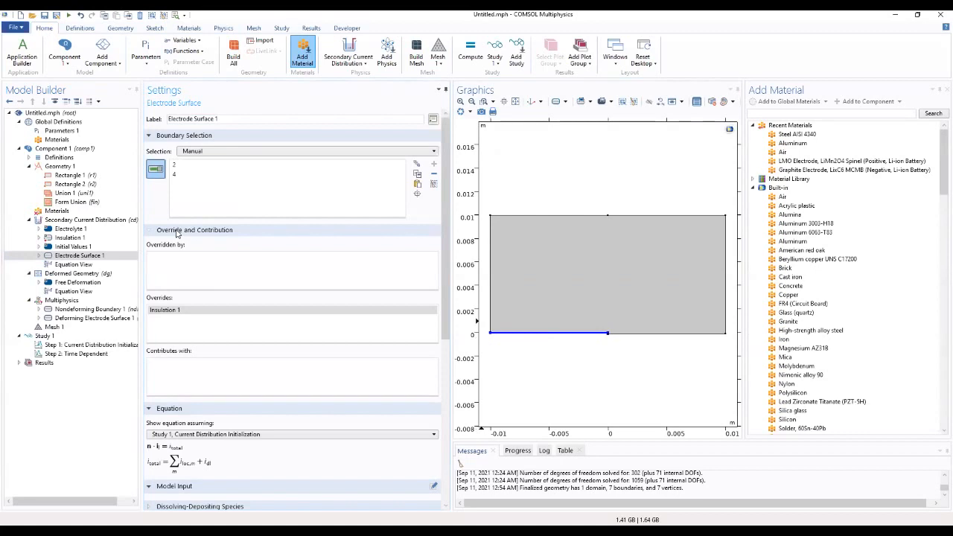
Give Electrode Reaction 1 equilibrium potential Eeq_cat and Cathodic Tafel kinetics.
{"action": "left_click", "coordinate": [81, 255]}
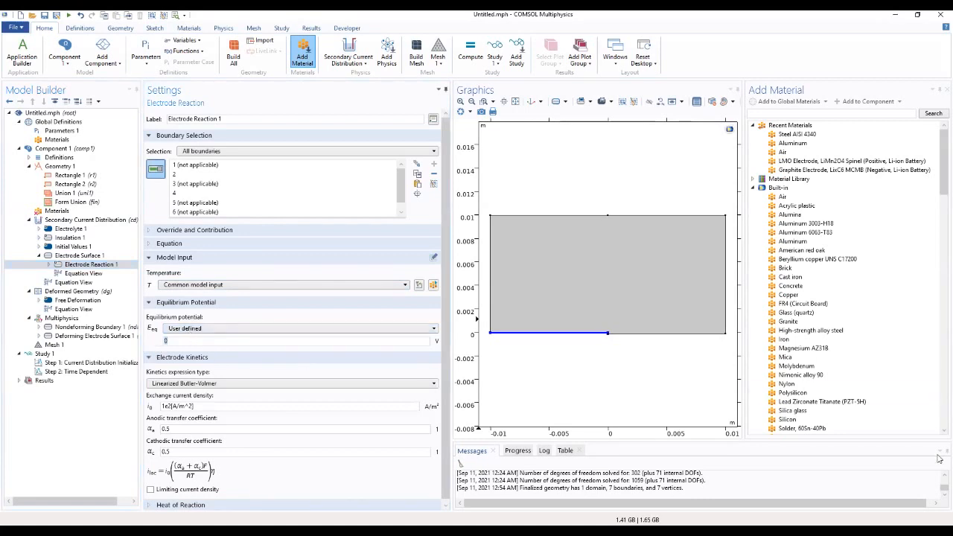
{"action": "type", "text": "Eeq"}
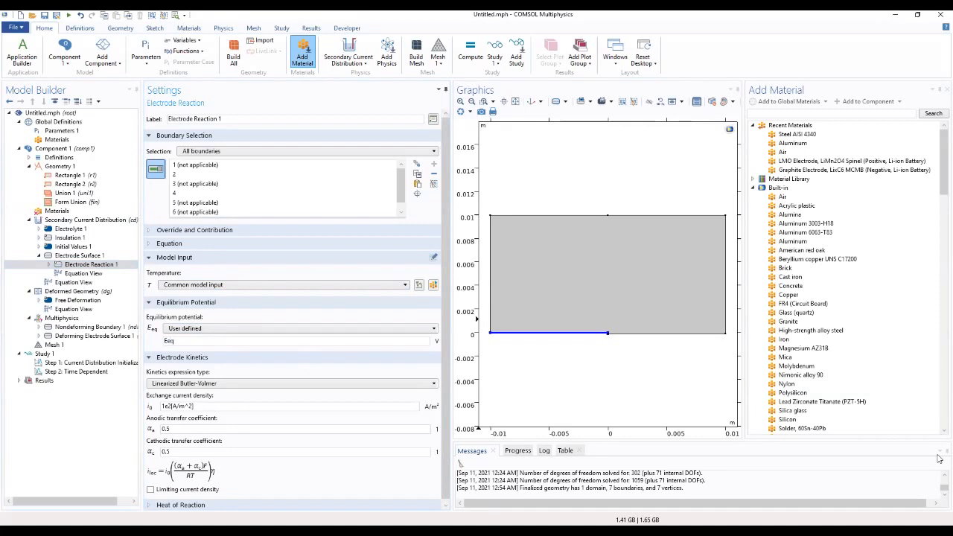
{"action": "type", "text": "cat"}
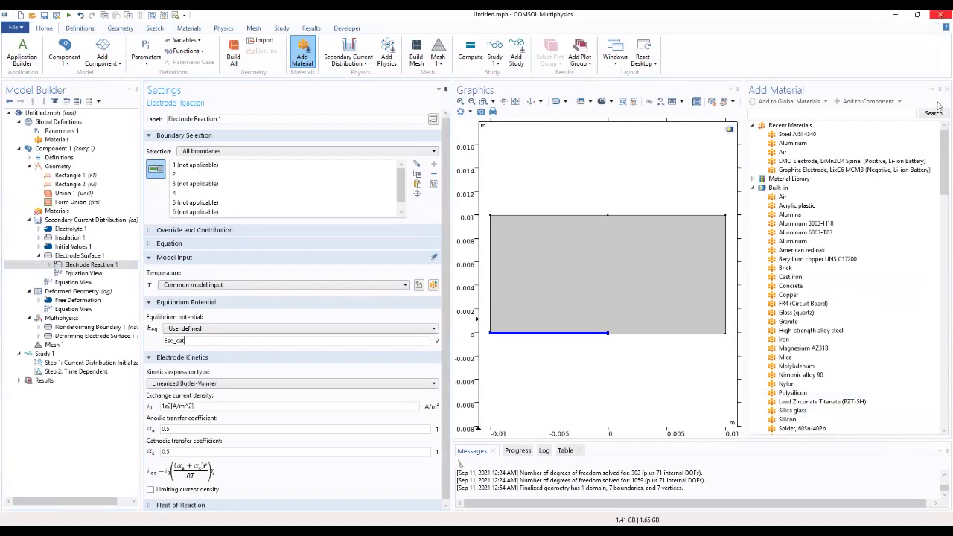
{"action": "mouse_move", "coordinate": [235, 369]}
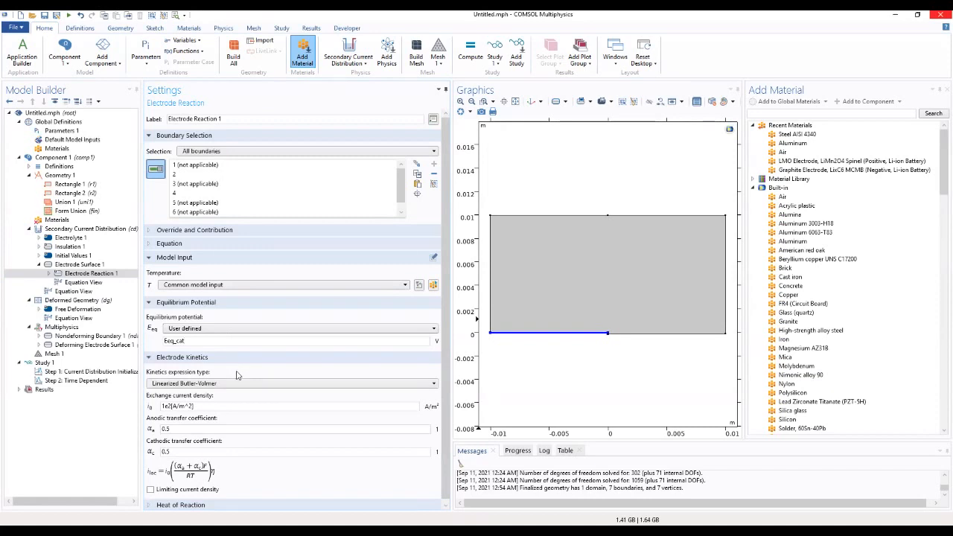
{"action": "left_click", "coordinate": [291, 383]}
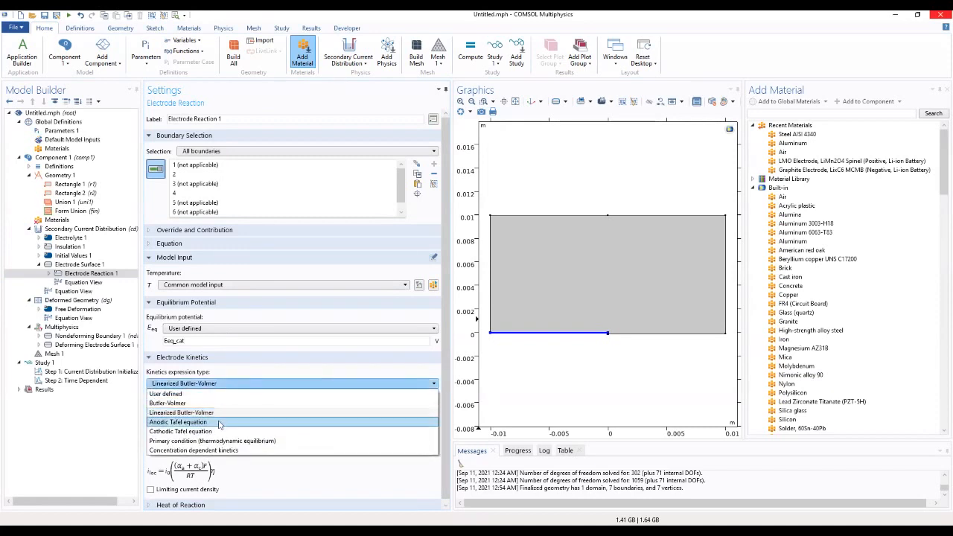
{"action": "mouse_move", "coordinate": [219, 431]}
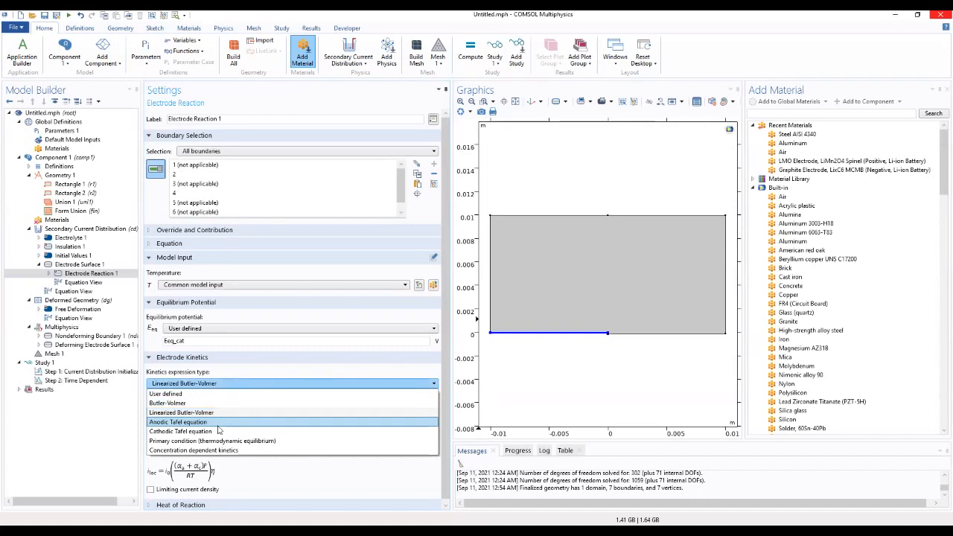
{"action": "left_click", "coordinate": [178, 430]}
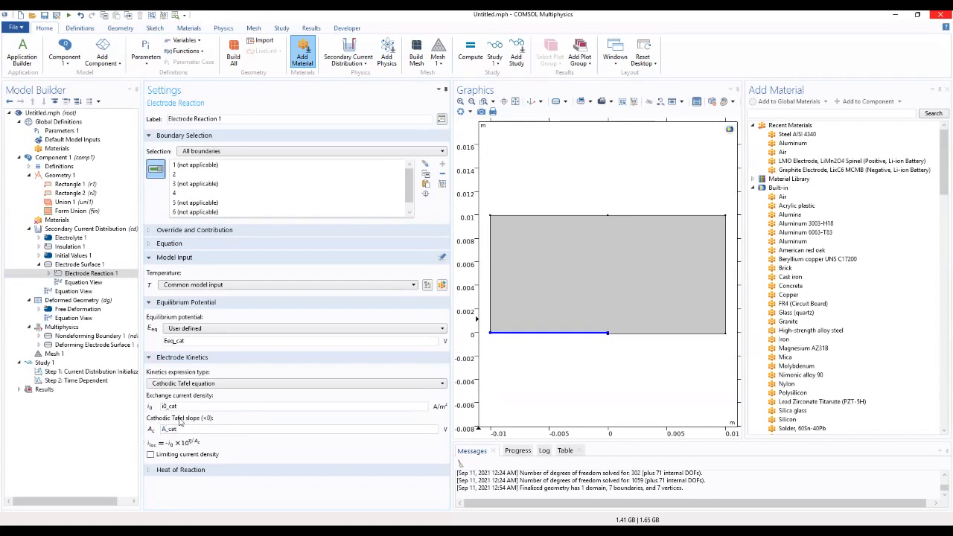
{"action": "mouse_move", "coordinate": [281, 449]}
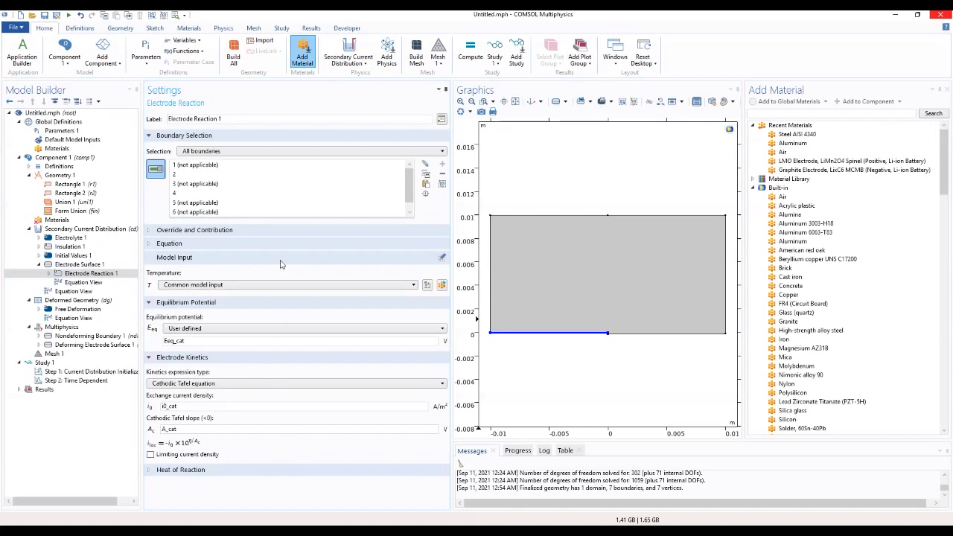
{"action": "mouse_move", "coordinate": [227, 487]}
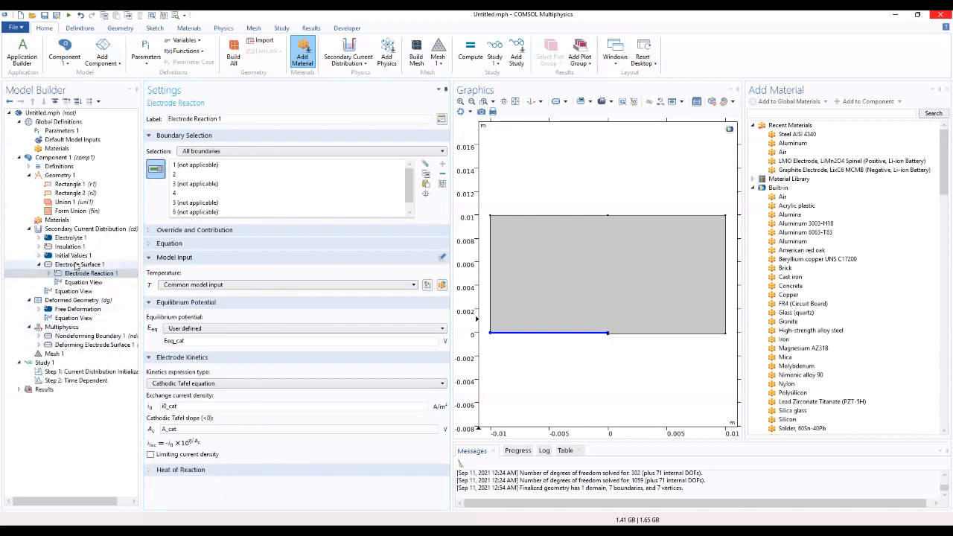
Add a second Electrode Surface on boundary 5, the right half of the bottom edge.
{"action": "right_click", "coordinate": [67, 228]}
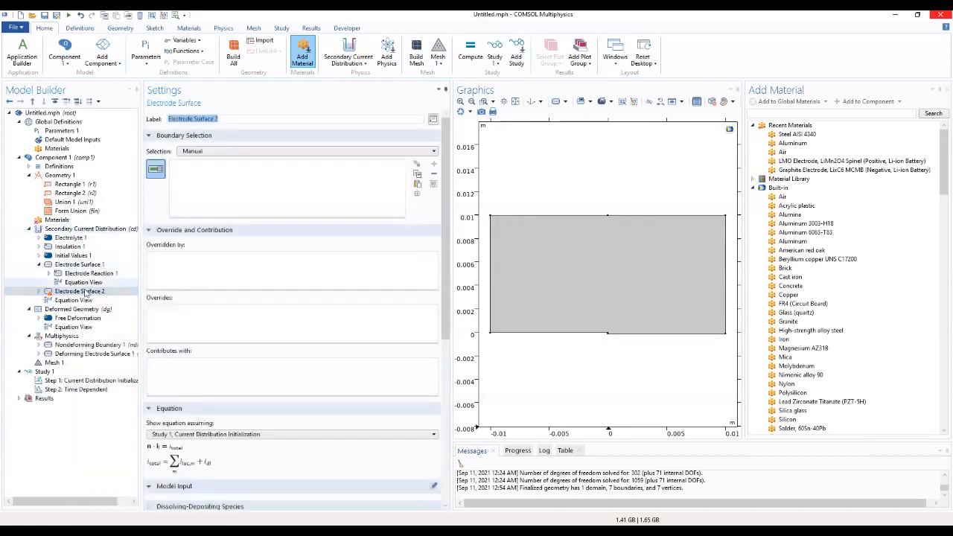
{"action": "mouse_move", "coordinate": [85, 296]}
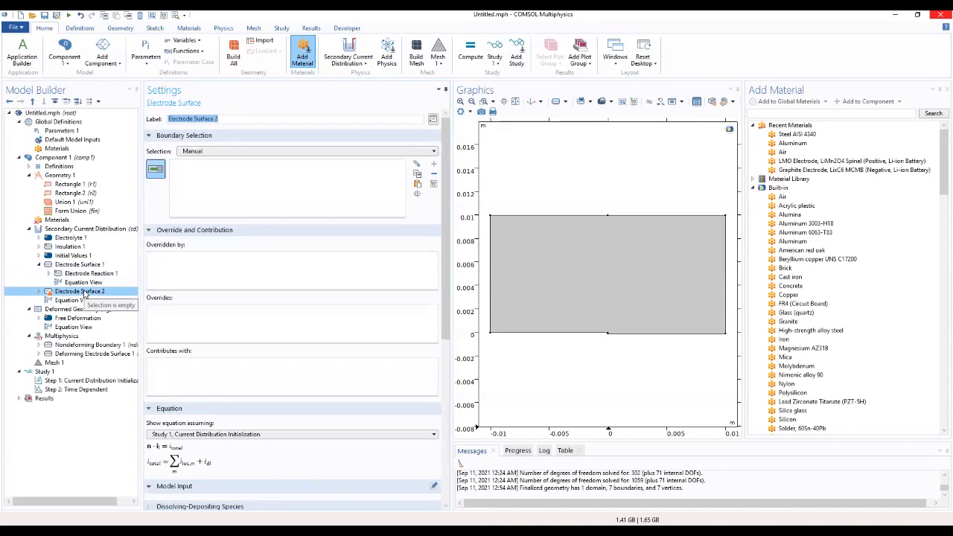
{"action": "mouse_move", "coordinate": [223, 161]}
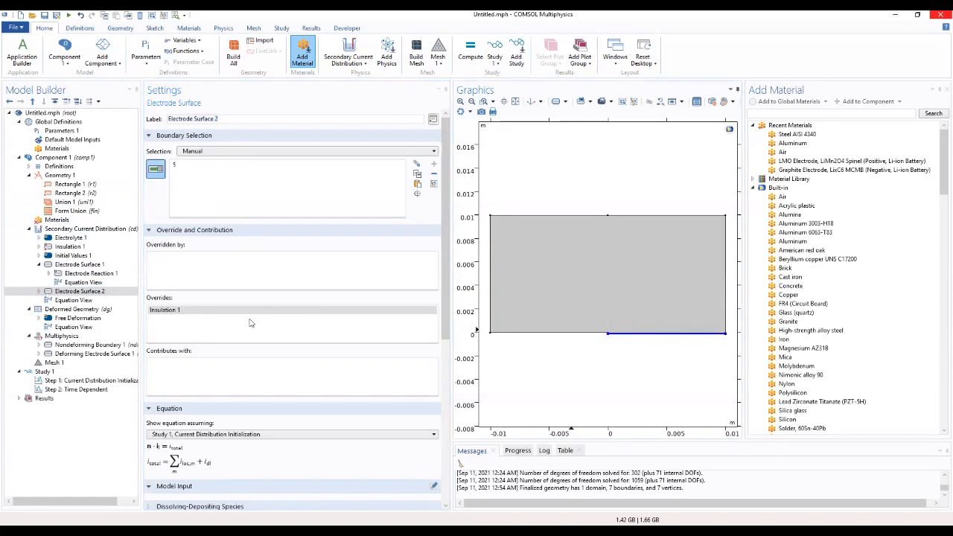
{"action": "mouse_move", "coordinate": [441, 238]}
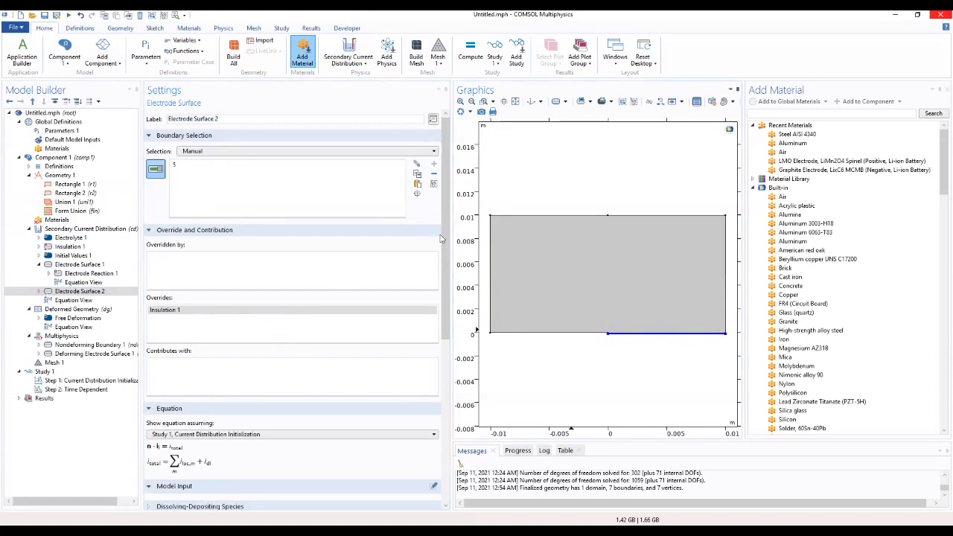
{"action": "scroll", "scroll_direction": "down", "scroll_amount": 3}
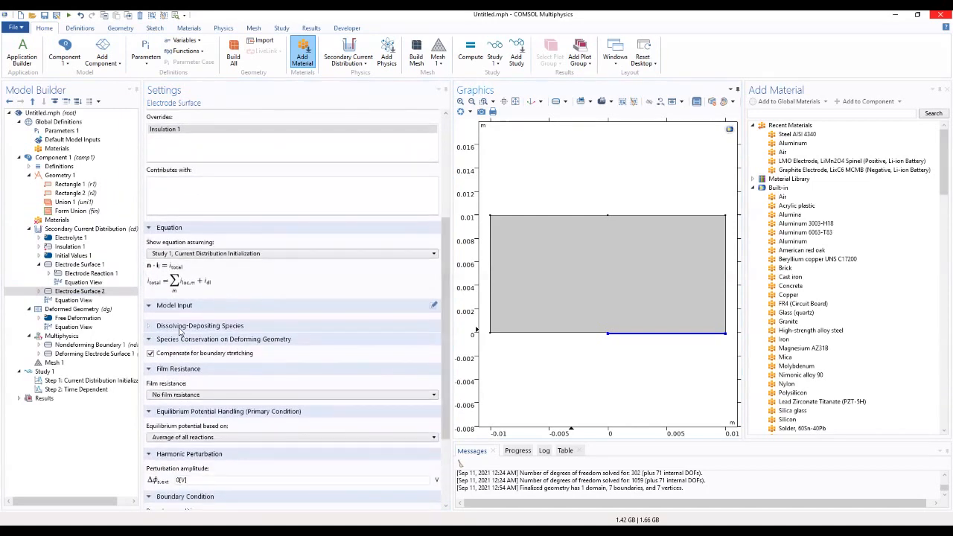
Make Electrode Surface 2 dissolve species Mg with density rho_Mg and molar mass M_Mg.
{"action": "left_click", "coordinate": [152, 326]}
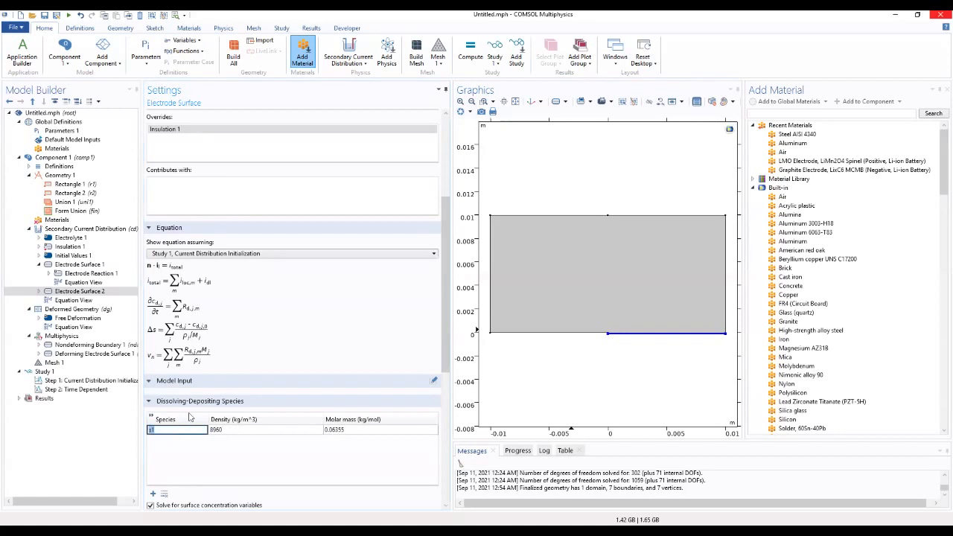
{"action": "type", "text": "Mo"}
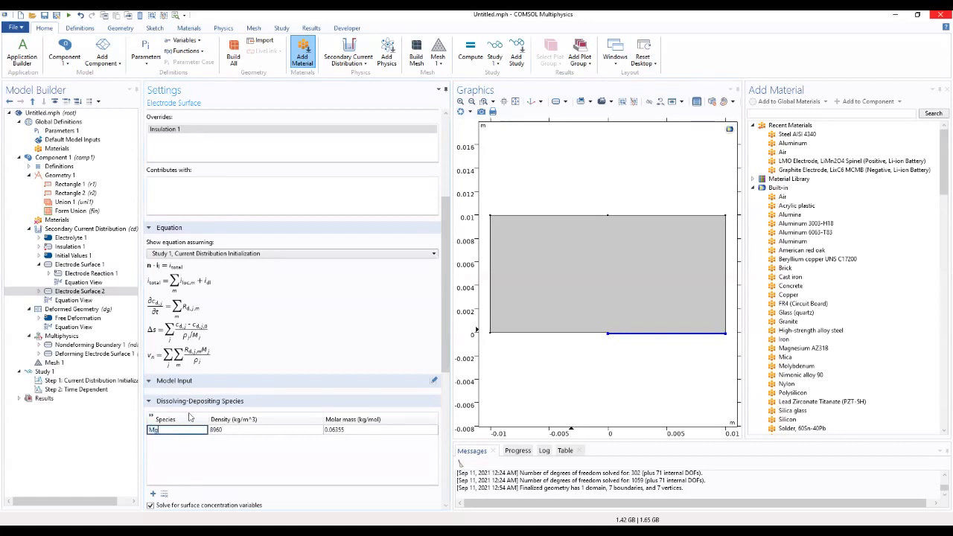
{"action": "left_click", "coordinate": [264, 429]}
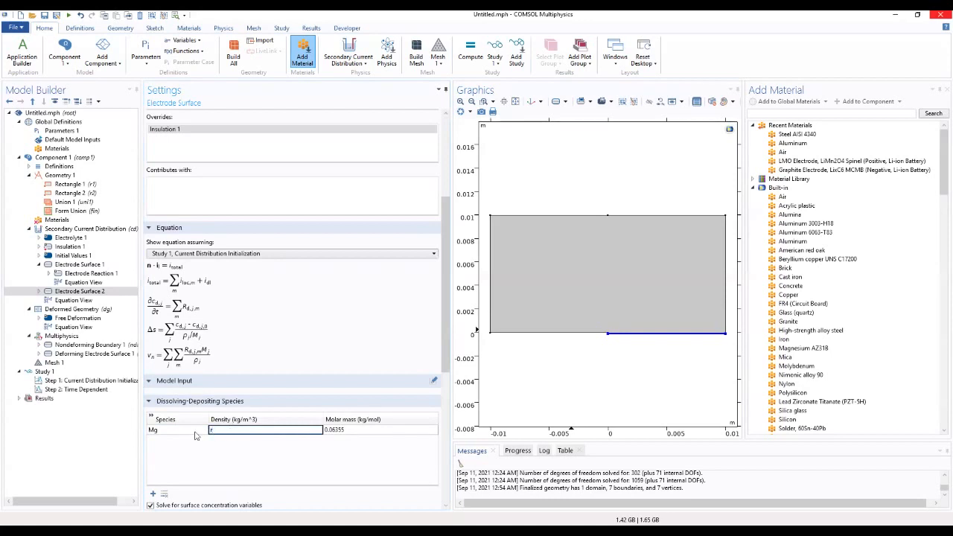
{"action": "type", "text": "rho_Mg"}
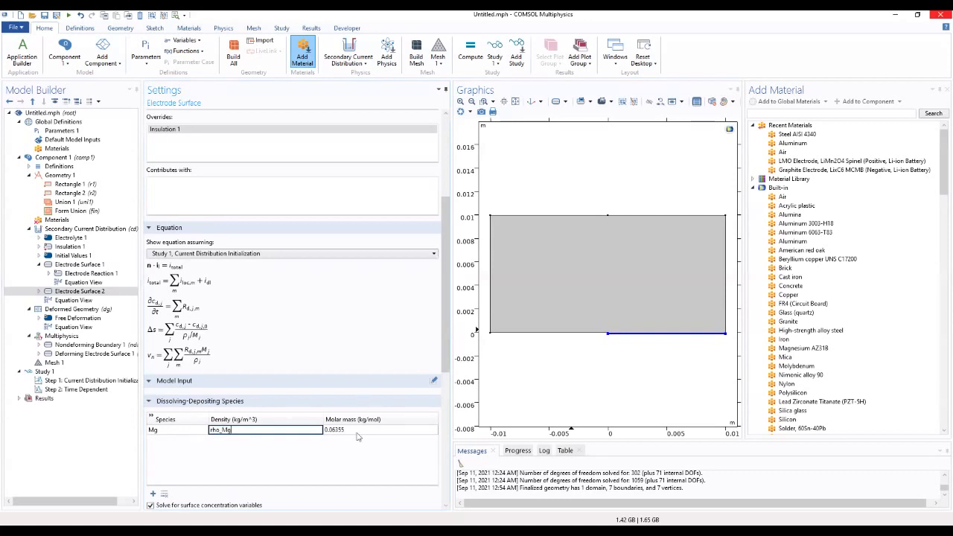
{"action": "left_click", "coordinate": [376, 430]}
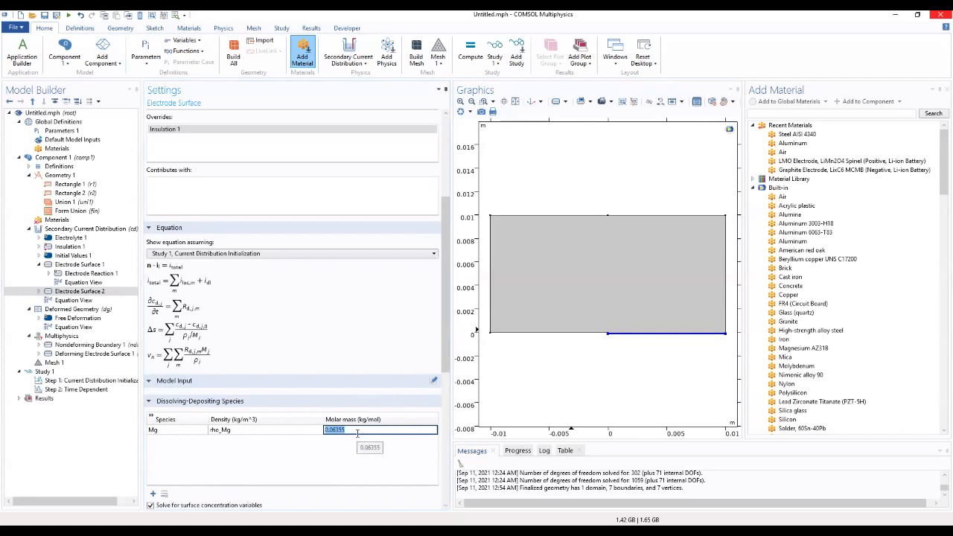
{"action": "type", "text": "M"}
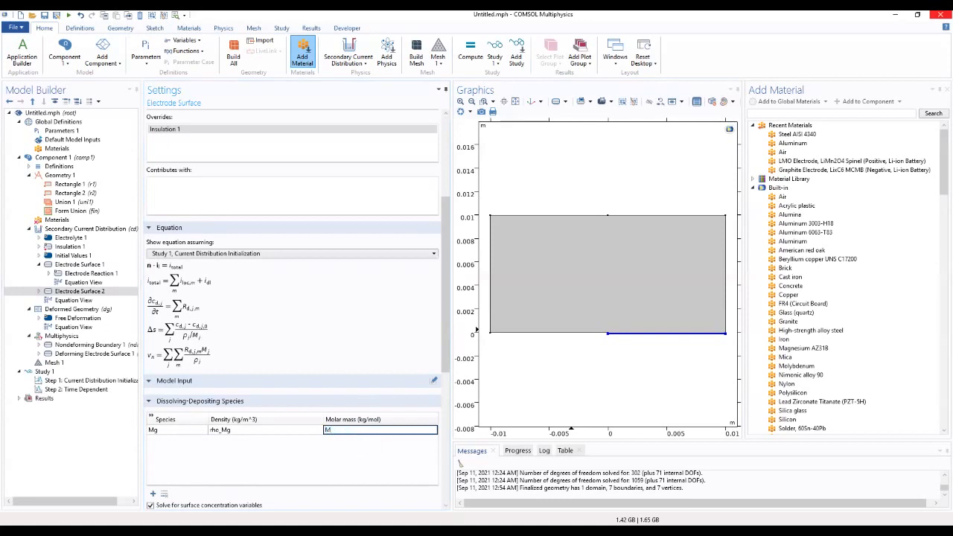
{"action": "type", "text": "_Mg"}
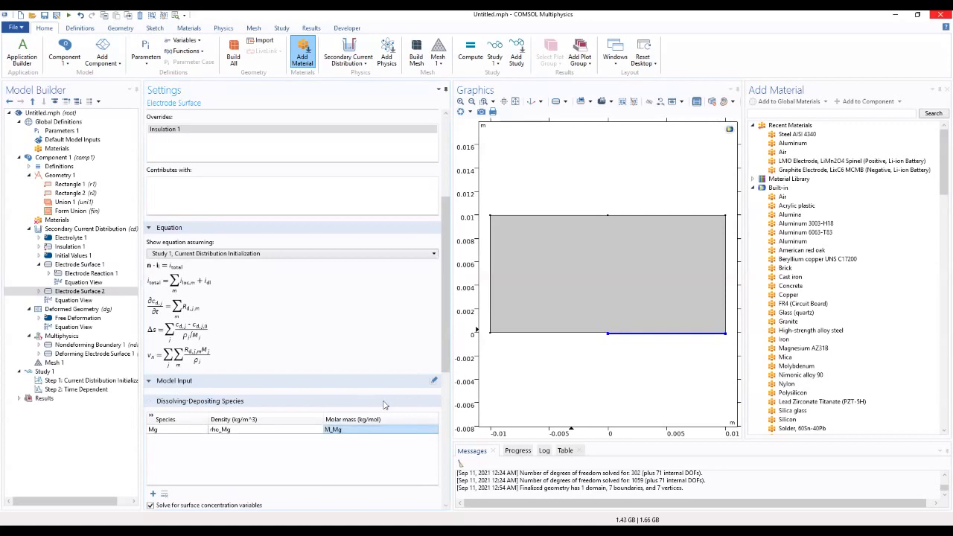
{"action": "mouse_move", "coordinate": [436, 341]}
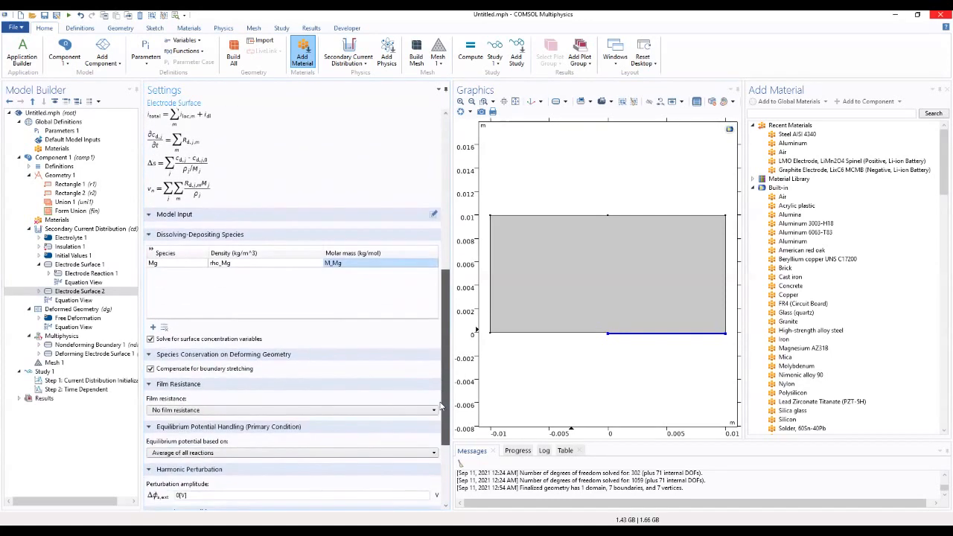
Give Electrode Surface 2's reaction 2 electrons and Mg stoichiometric coefficient 1.
{"action": "scroll", "scroll_direction": "down", "scroll_amount": 3}
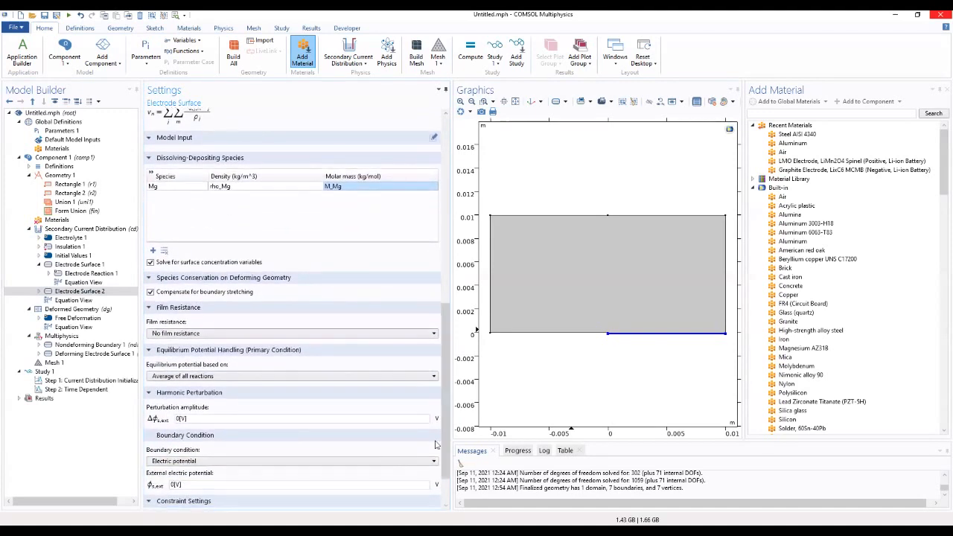
{"action": "scroll", "scroll_direction": "down", "scroll_amount": 3}
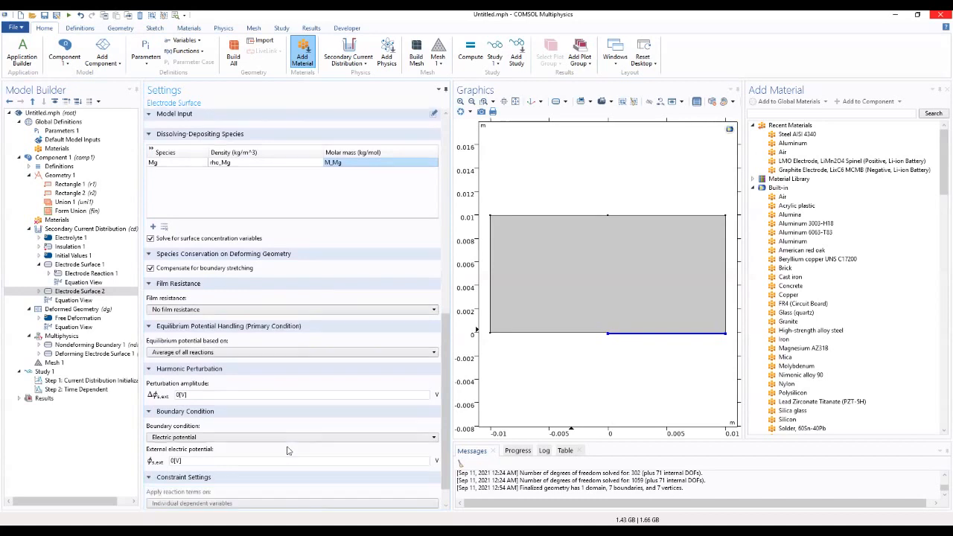
{"action": "scroll", "scroll_direction": "down", "scroll_amount": 3}
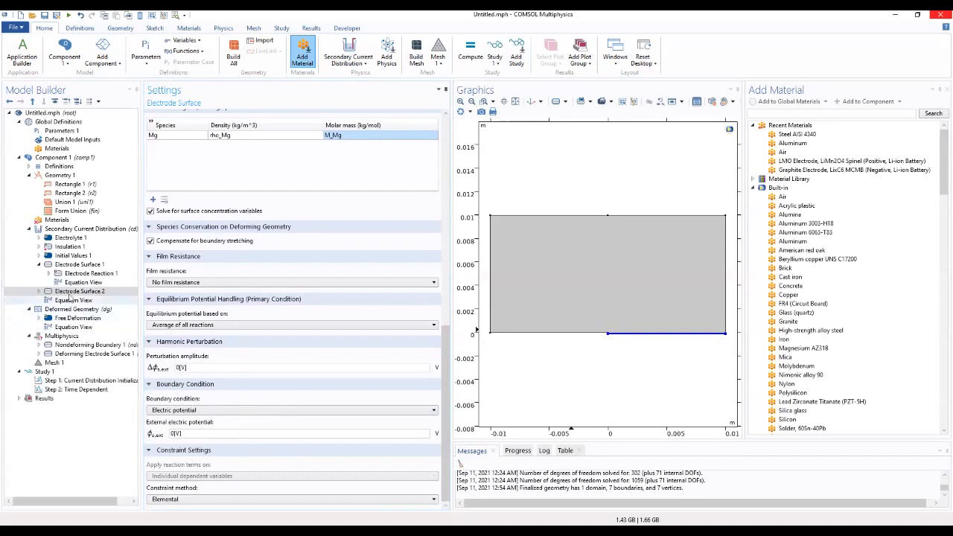
{"action": "left_click", "coordinate": [73, 300]}
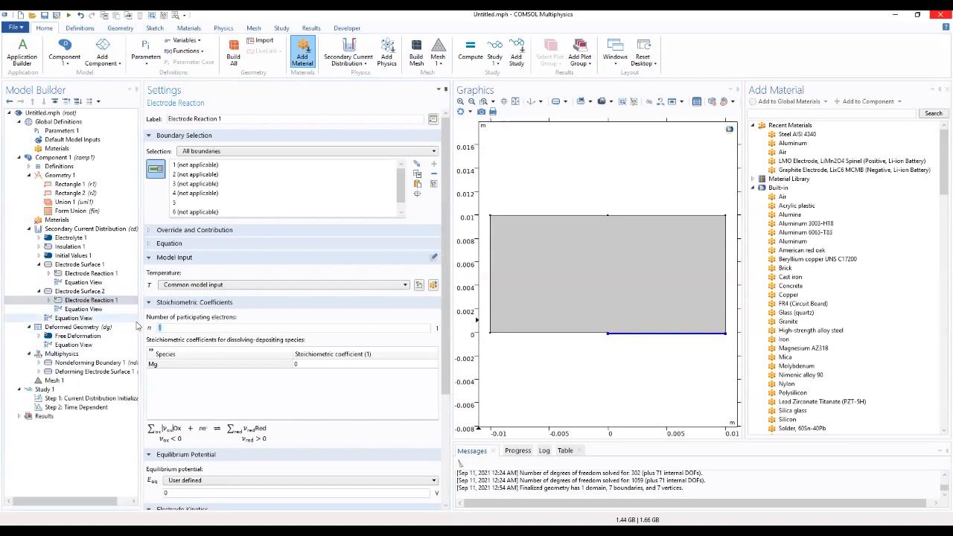
{"action": "type", "text": "2"}
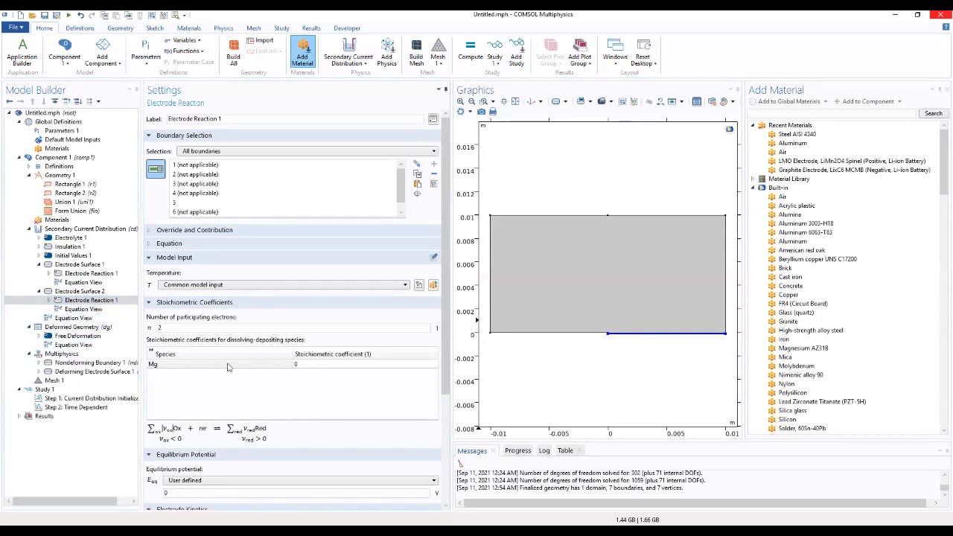
{"action": "left_click", "coordinate": [365, 364]}
{"action": "type", "text": "1"}
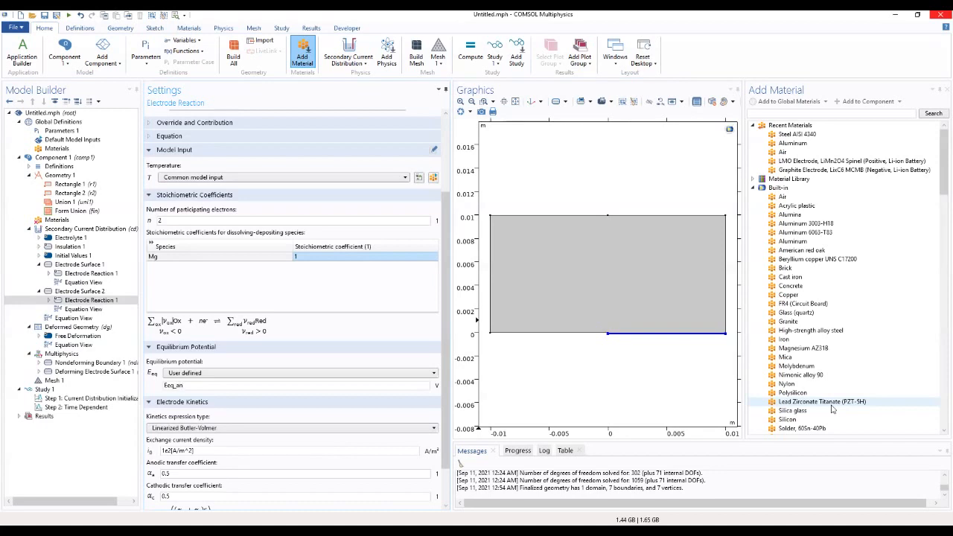
Use Anodic Tafel kinetics with i0_an, A_an and limiting current density ilim_an.
{"action": "left_click", "coordinate": [290, 427]}
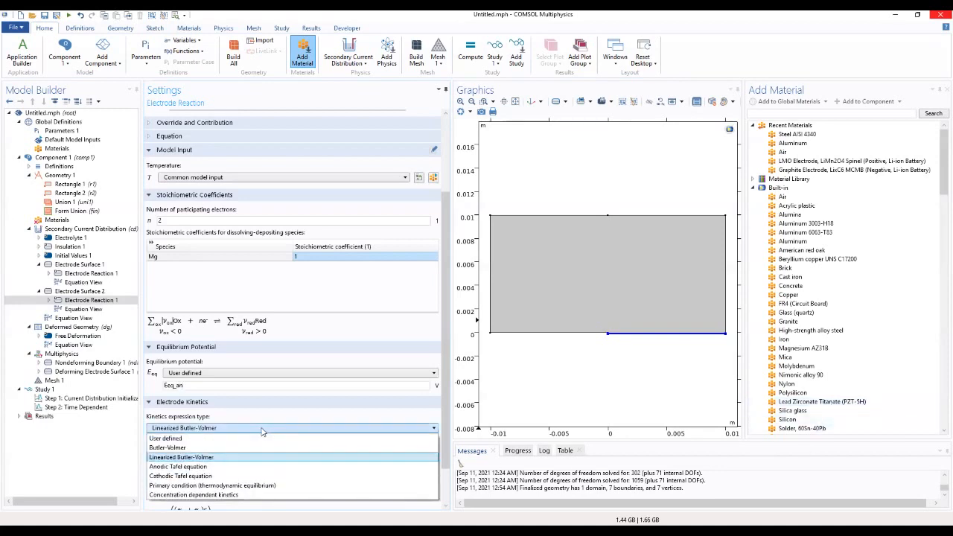
{"action": "left_click", "coordinate": [180, 475]}
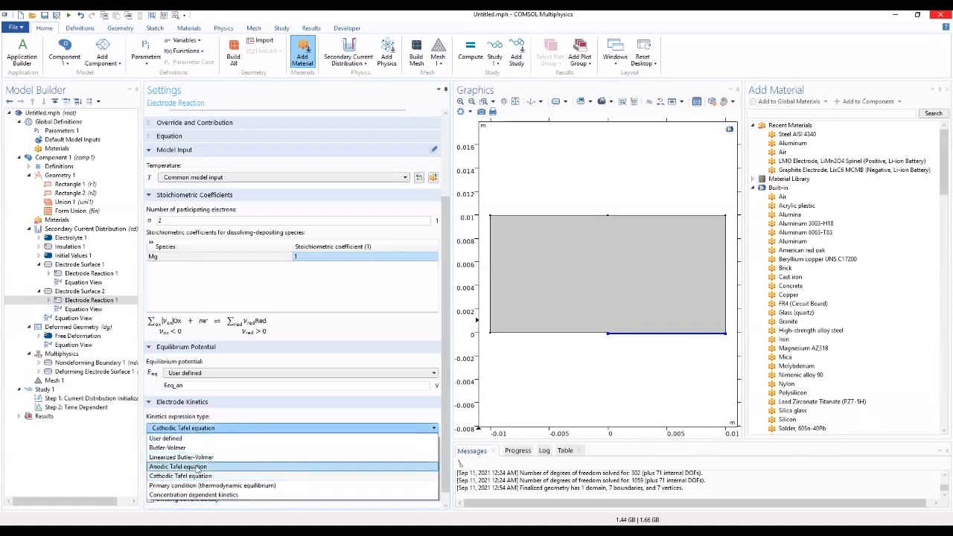
{"action": "left_click", "coordinate": [178, 466]}
{"action": "type", "text": "A"}
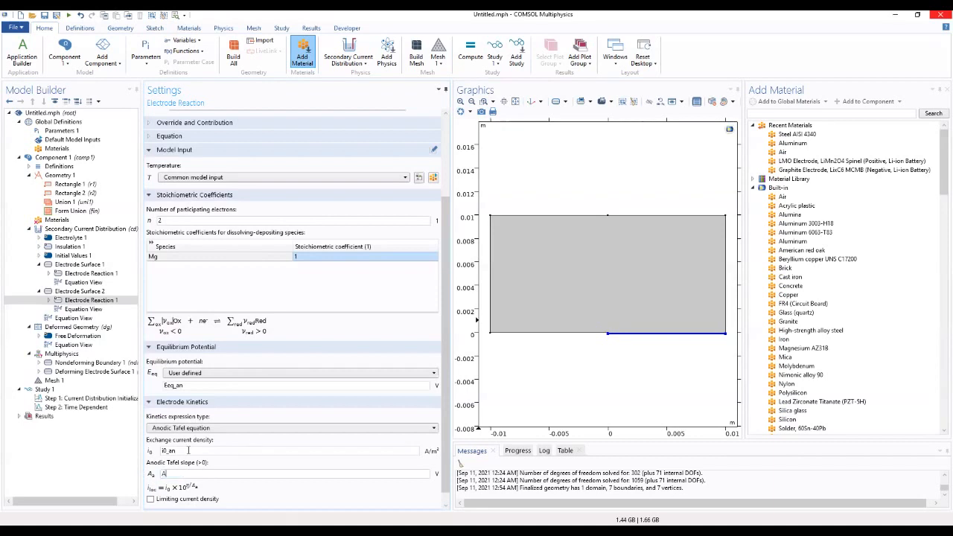
{"action": "type", "text": "_an"}
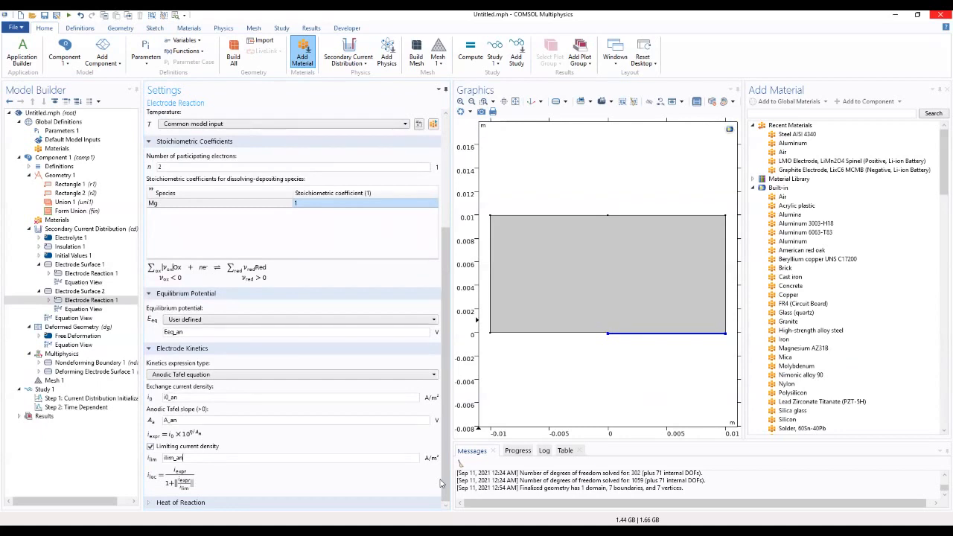
{"action": "mouse_move", "coordinate": [333, 505]}
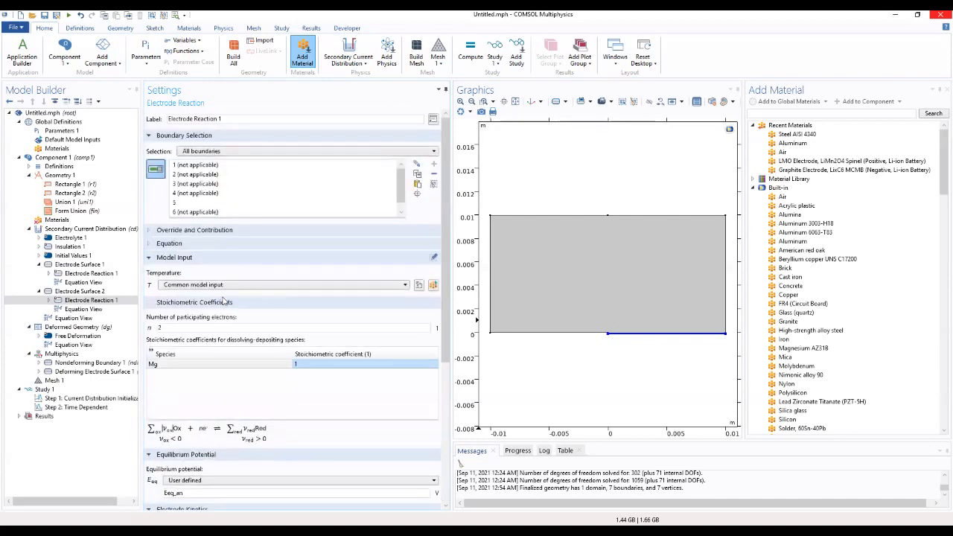
Review the first surface's Cathodic Tafel reaction, then Electrolyte 1's conductivity sigma.
{"action": "left_click", "coordinate": [77, 309]}
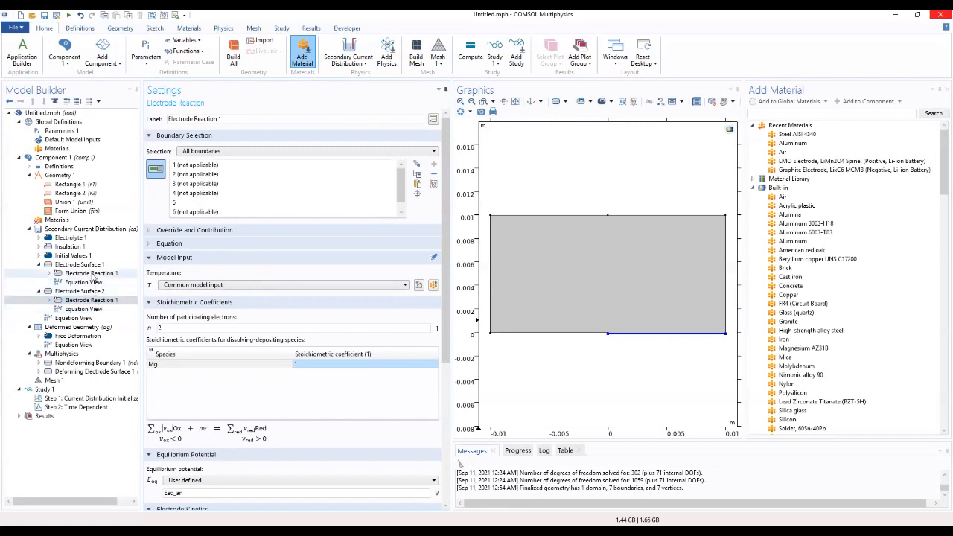
{"action": "left_click", "coordinate": [89, 273]}
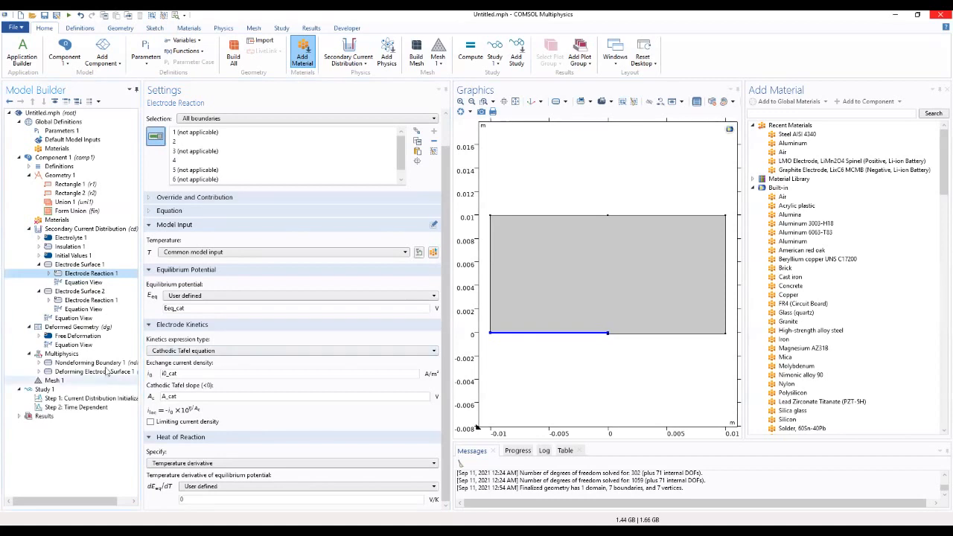
{"action": "left_click", "coordinate": [71, 237]}
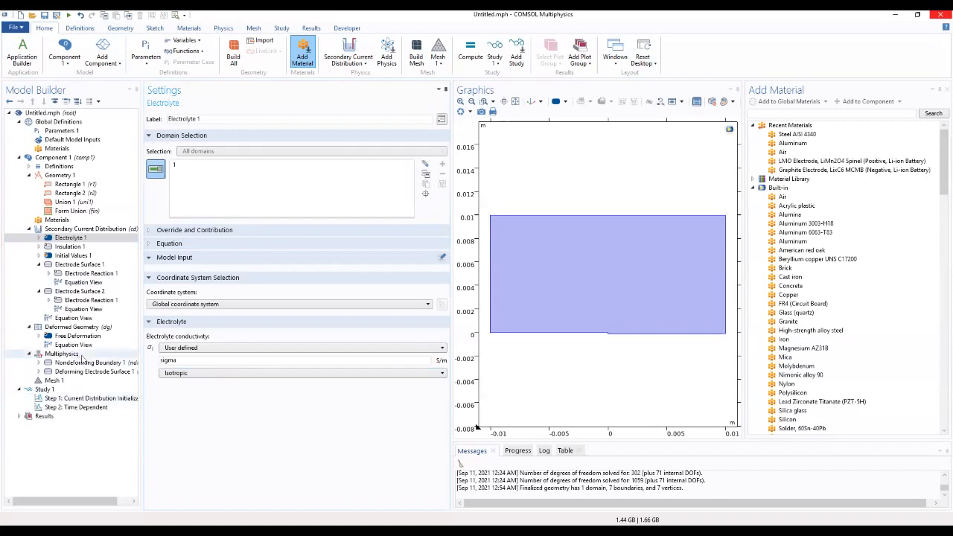
Review Nondeforming Boundary 1, Free Deformation and Deformed Geometry, ending on Nondeforming Boundary 1.
{"action": "left_click", "coordinate": [97, 363]}
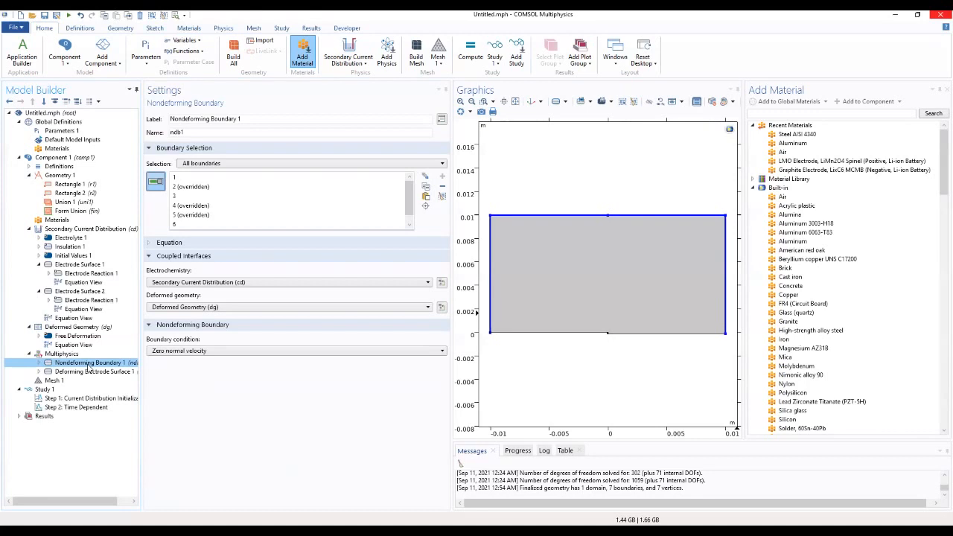
{"action": "left_click", "coordinate": [79, 335]}
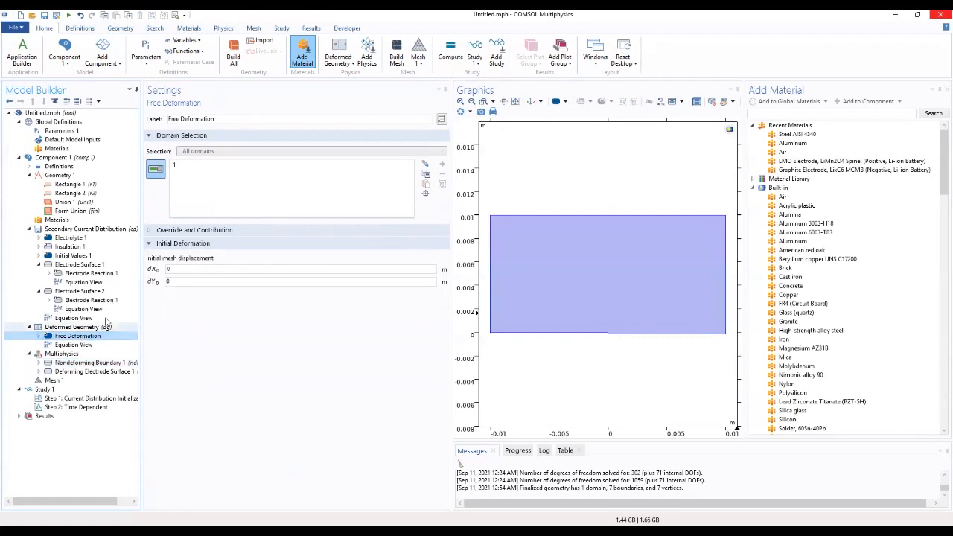
{"action": "mouse_move", "coordinate": [139, 298]}
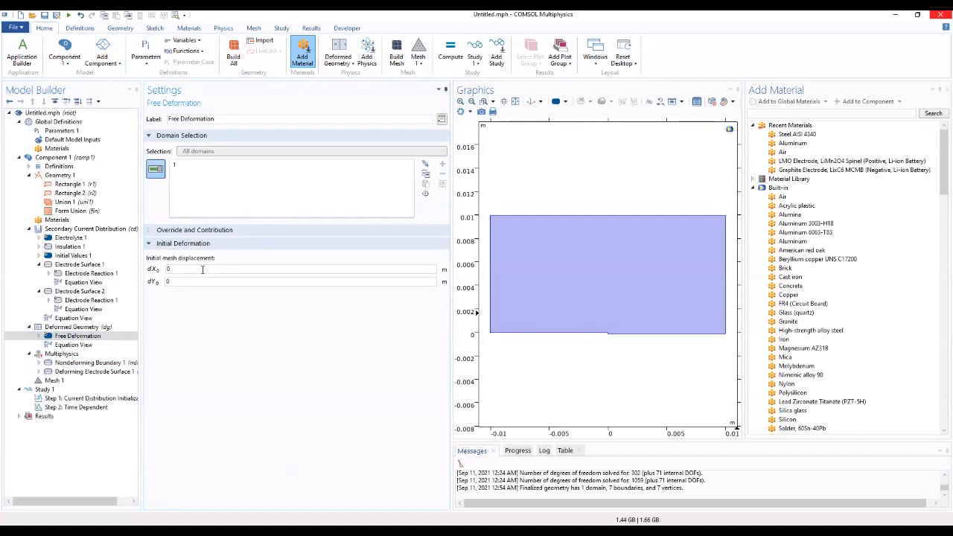
{"action": "left_click", "coordinate": [74, 325]}
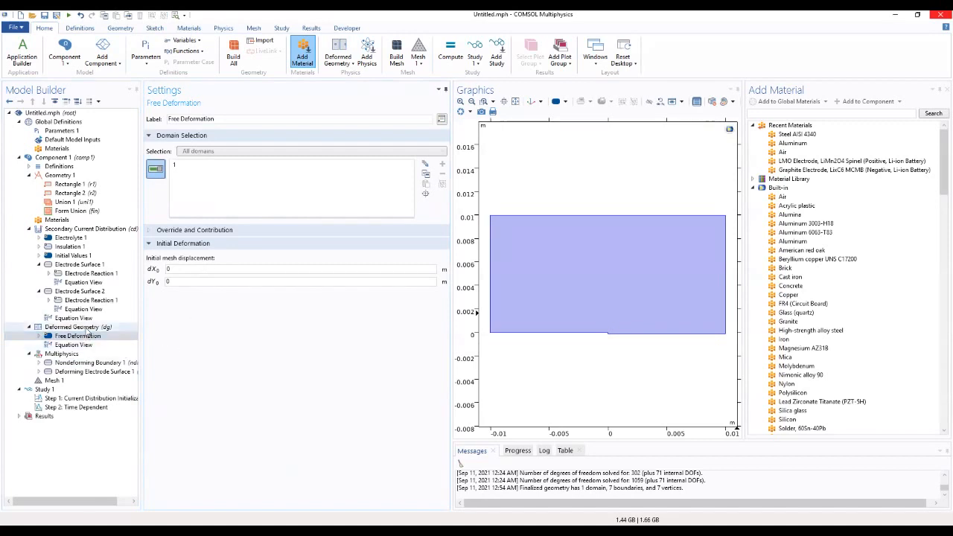
{"action": "left_click", "coordinate": [78, 326]}
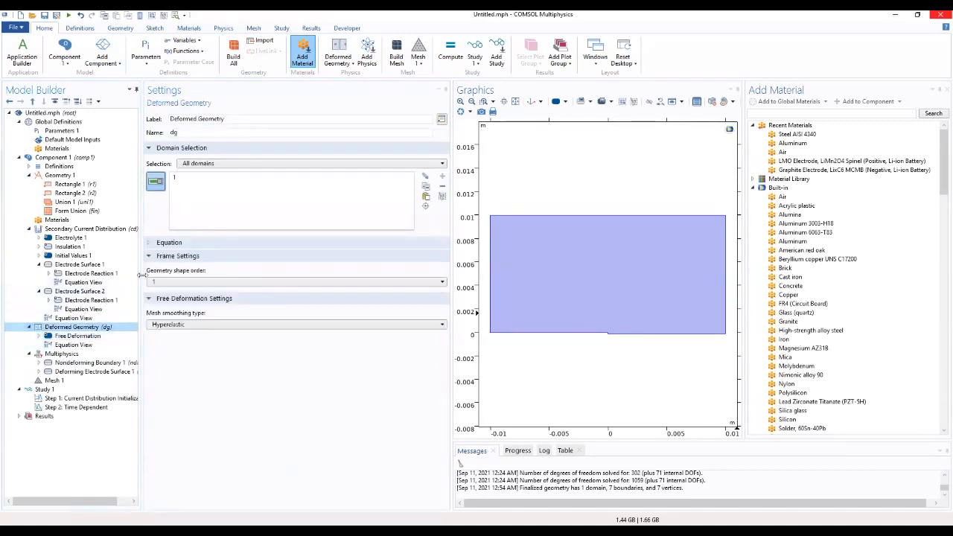
{"action": "mouse_move", "coordinate": [164, 256]}
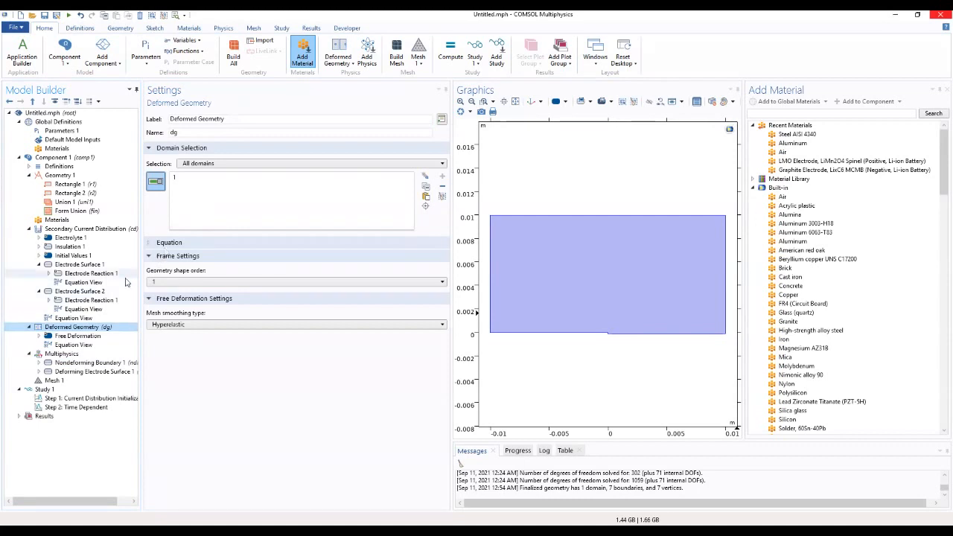
{"action": "left_click", "coordinate": [77, 335]}
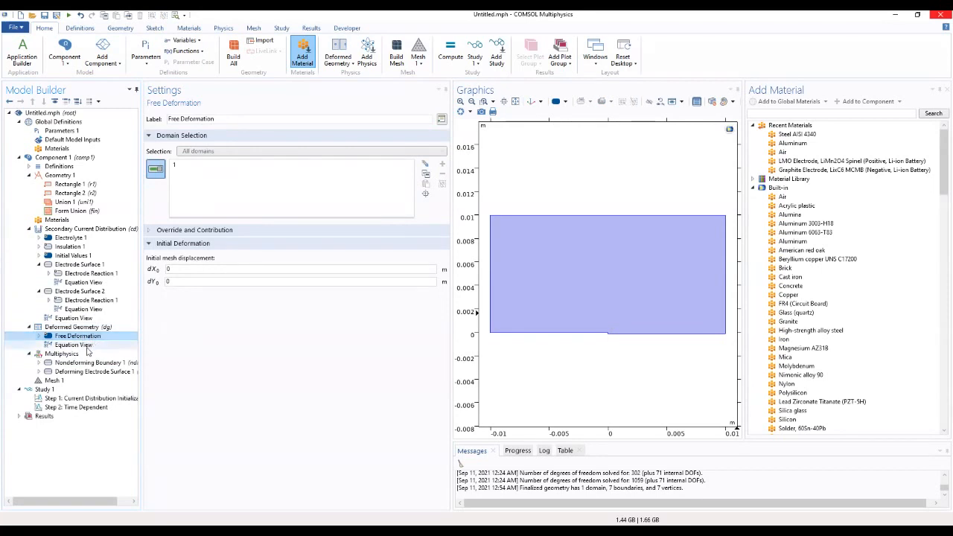
{"action": "left_click", "coordinate": [94, 363]}
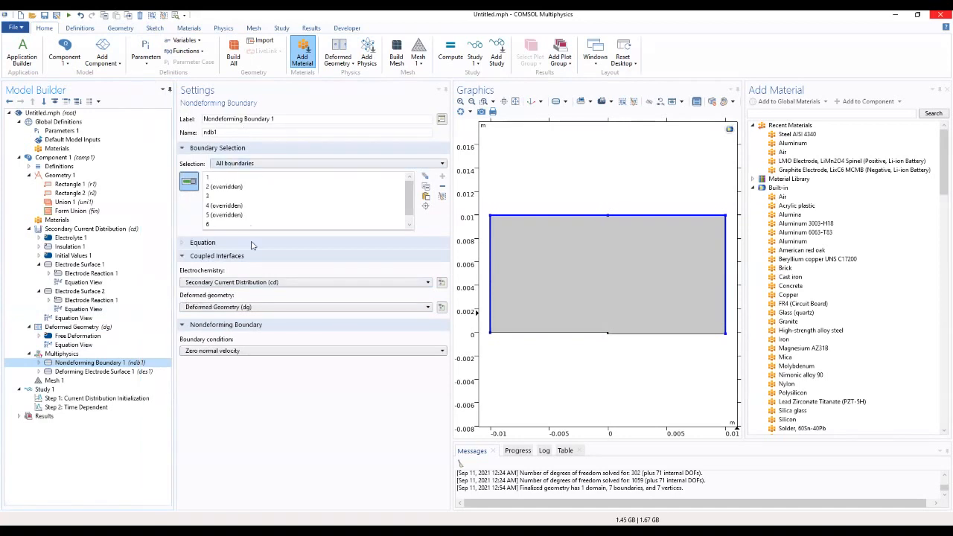
{"action": "mouse_move", "coordinate": [527, 328]}
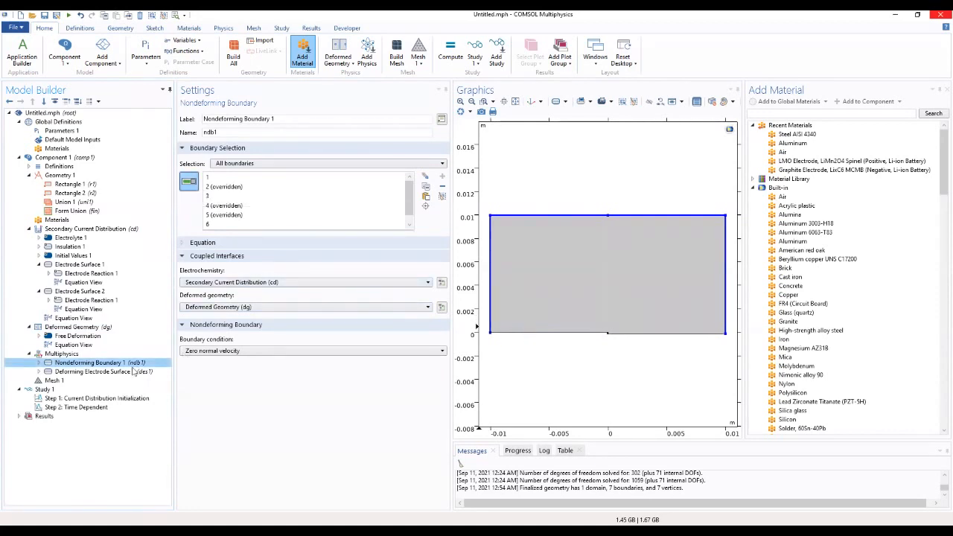
Limit Deforming Electrode Surface 1 to boundary 5 and confirm it overrides Nondeforming Boundary 1.
{"action": "left_click", "coordinate": [104, 371]}
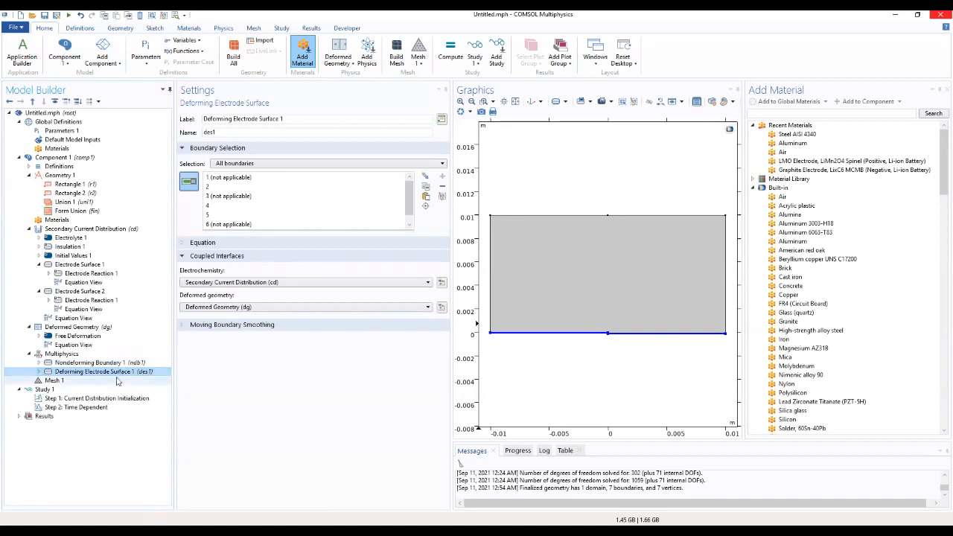
{"action": "mouse_move", "coordinate": [119, 375]}
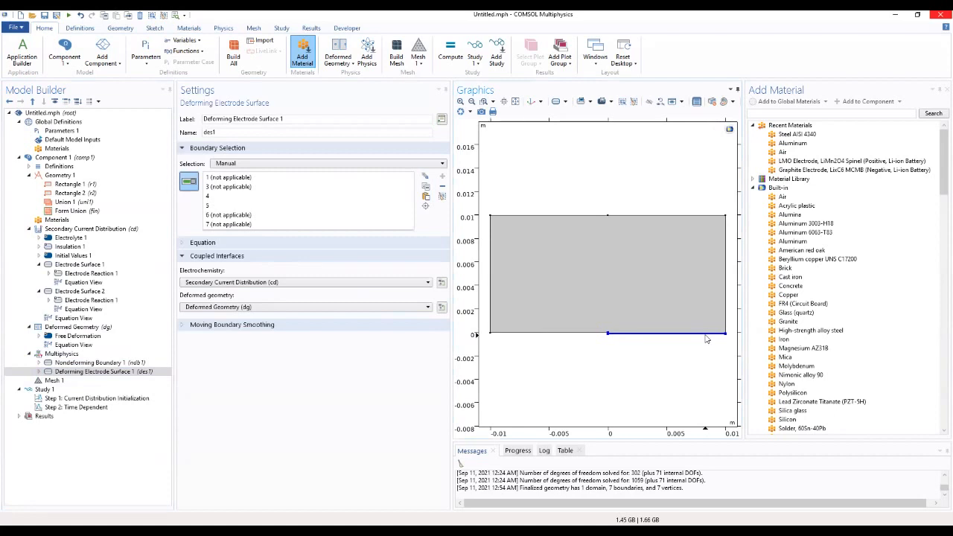
{"action": "mouse_move", "coordinate": [632, 346]}
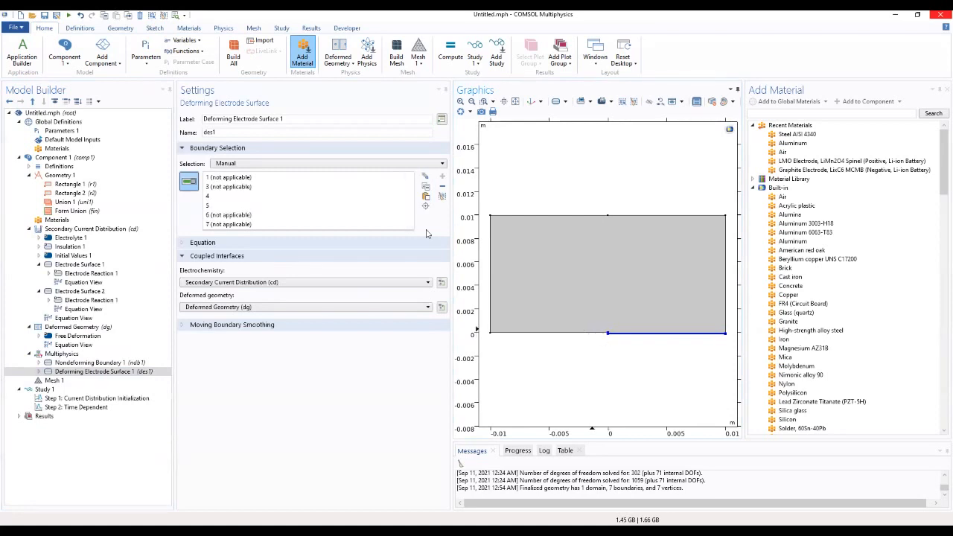
{"action": "left_click", "coordinate": [253, 186]}
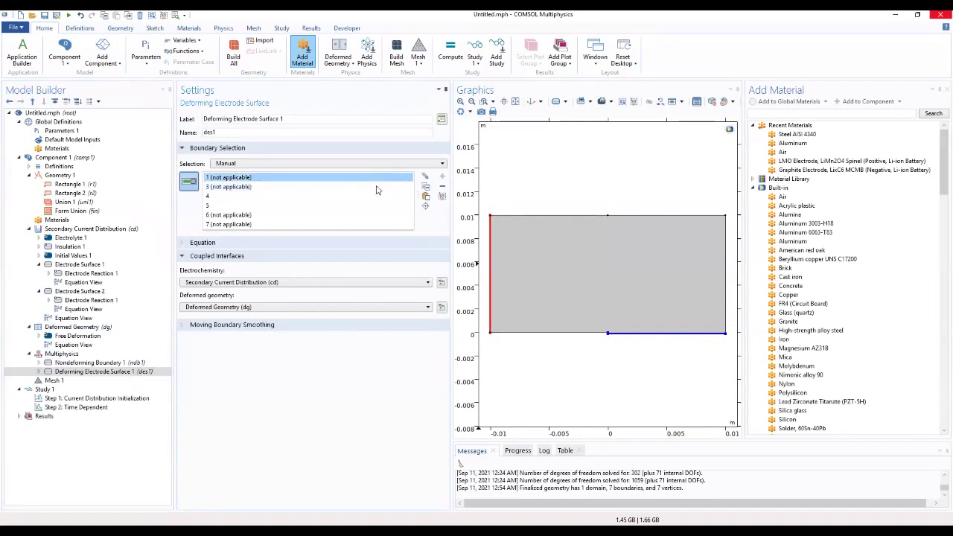
{"action": "left_click", "coordinate": [231, 196]}
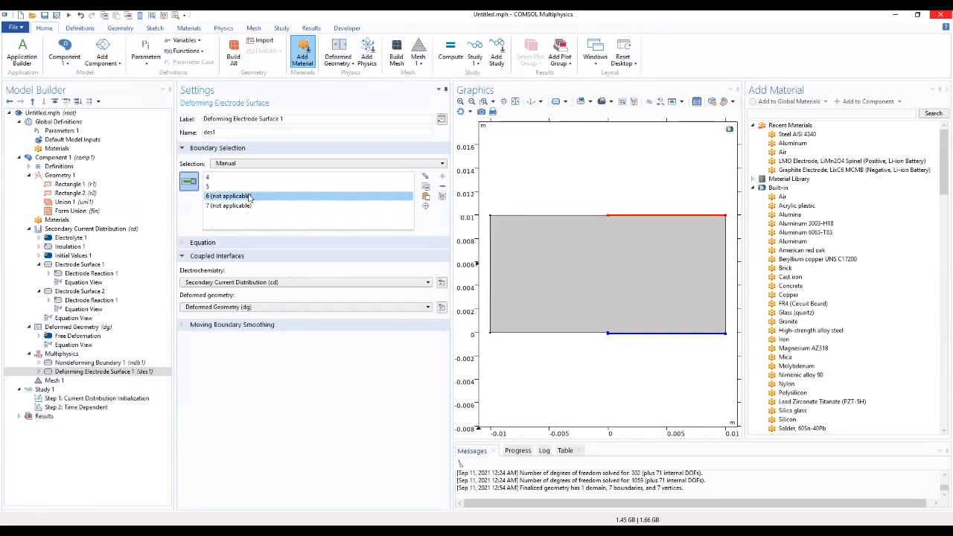
{"action": "left_click", "coordinate": [238, 195]}
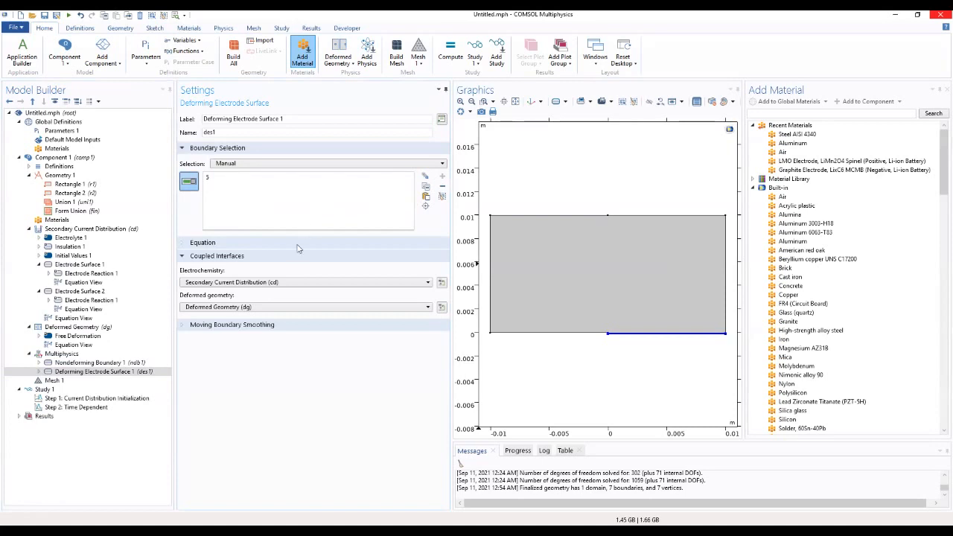
{"action": "left_click", "coordinate": [95, 363]}
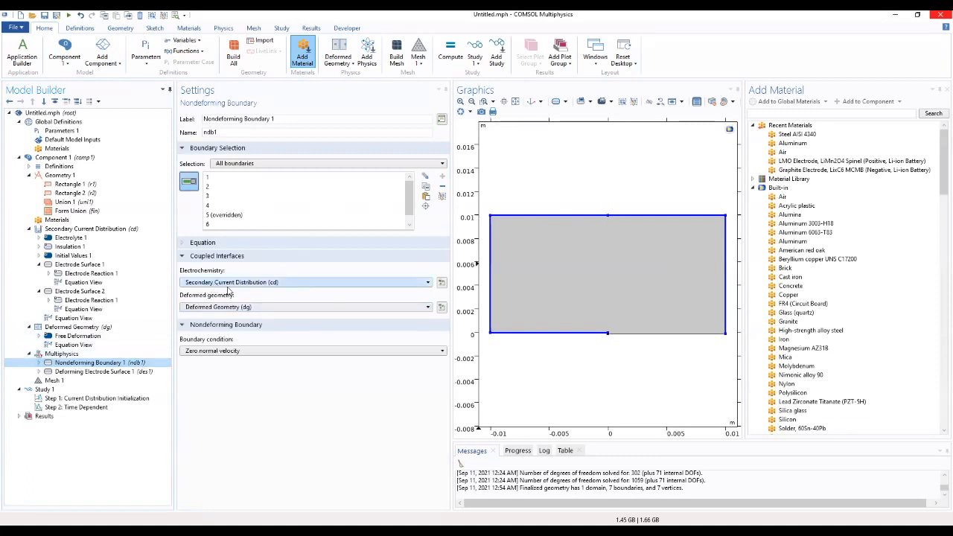
{"action": "mouse_move", "coordinate": [381, 350]}
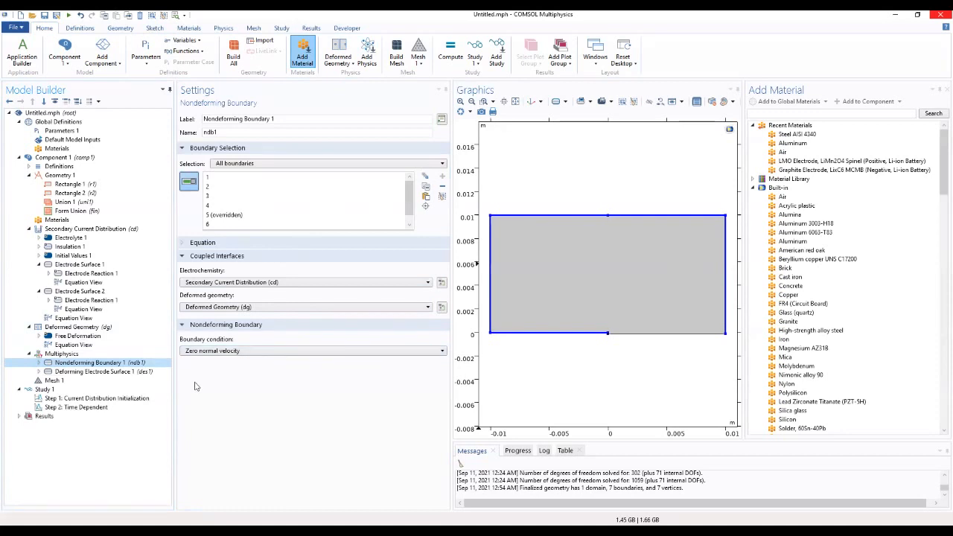
{"action": "left_click", "coordinate": [49, 369]}
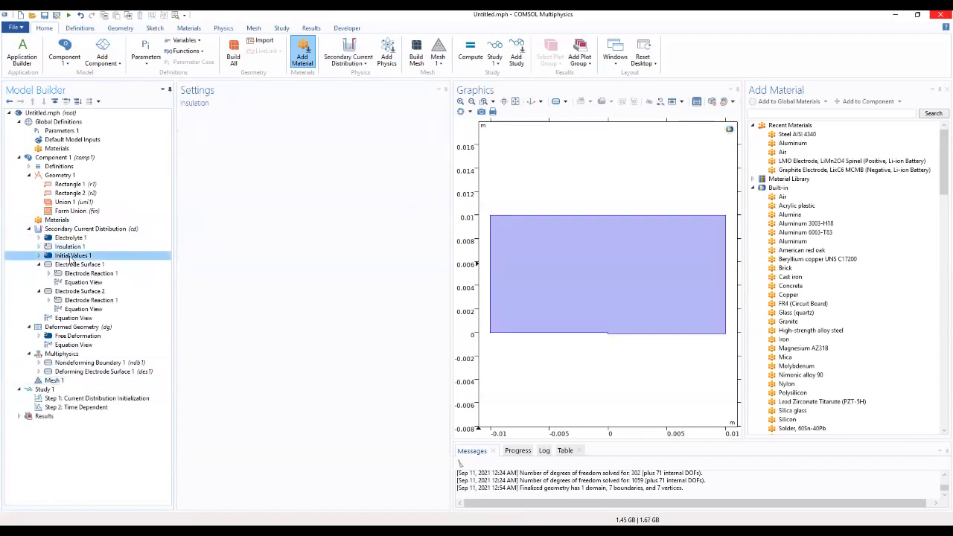
Check Electrode Surface 1's 0 V external potential, then view the Time Dependent step.
{"action": "left_click", "coordinate": [78, 264]}
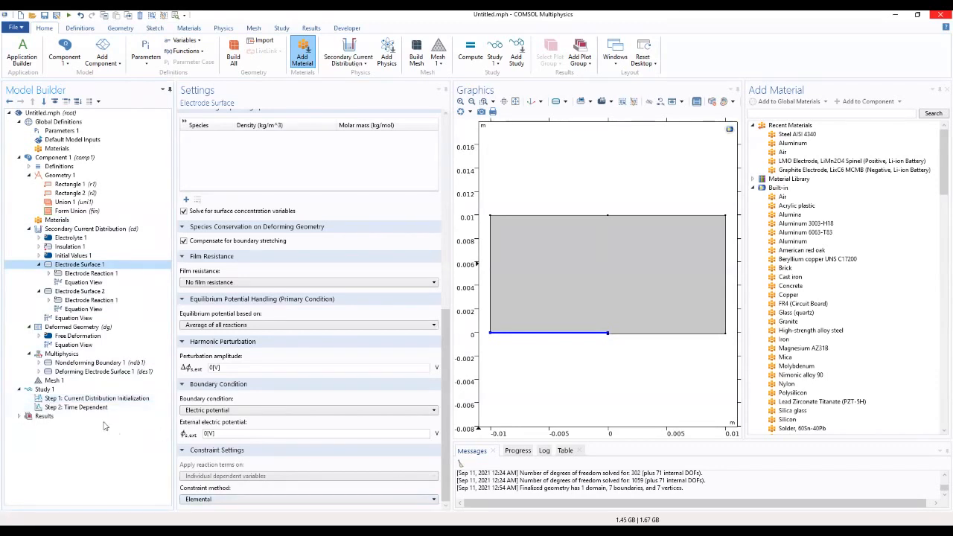
{"action": "left_click", "coordinate": [76, 406]}
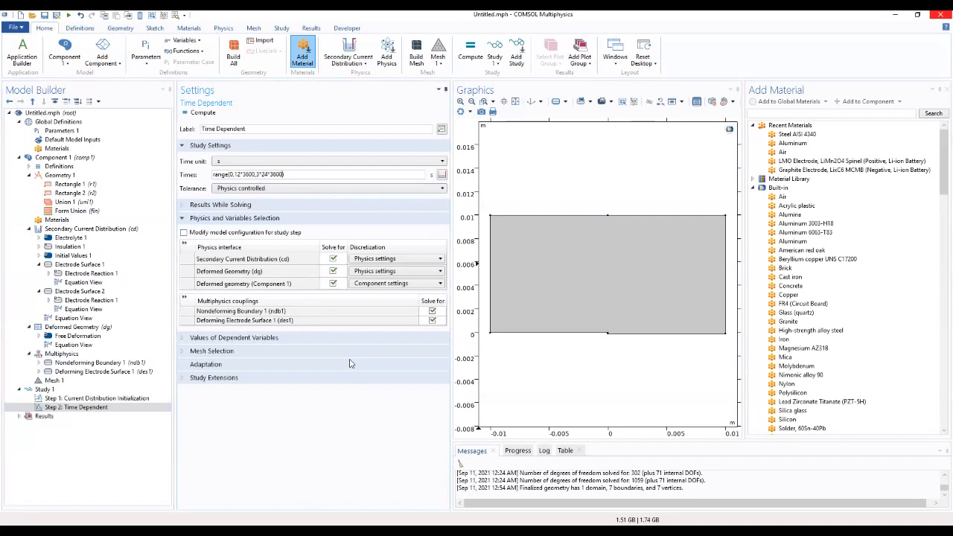
{"action": "mouse_move", "coordinate": [293, 389]}
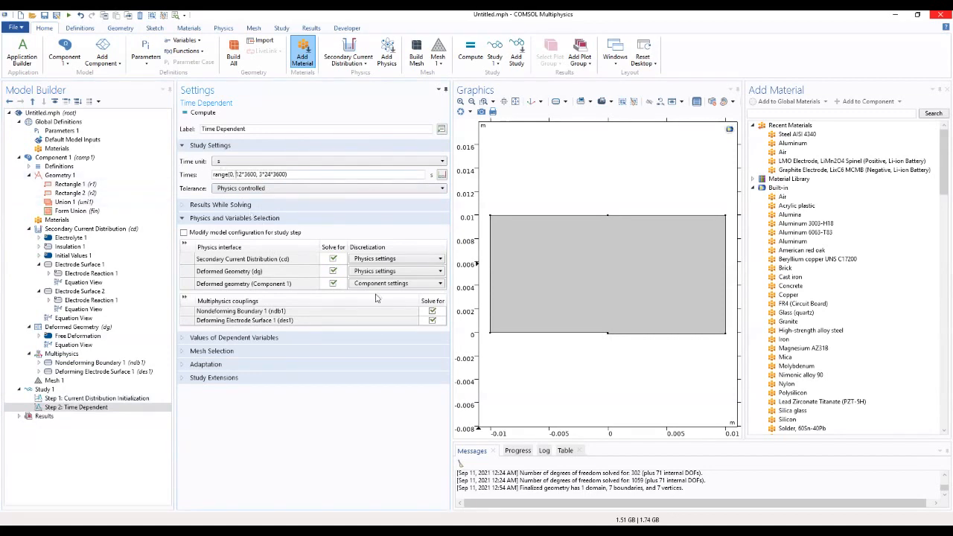
{"action": "mouse_move", "coordinate": [348, 421]}
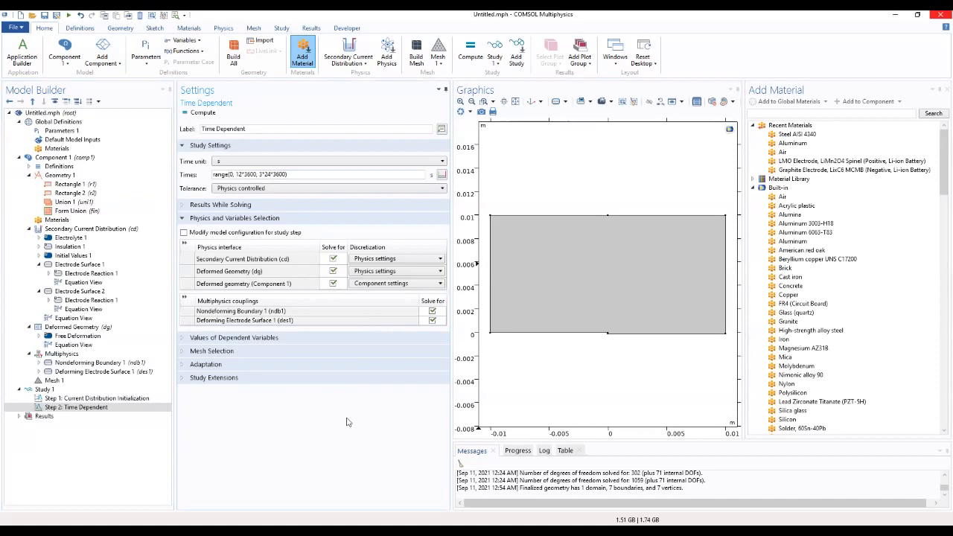
{"action": "mouse_move", "coordinate": [170, 389]}
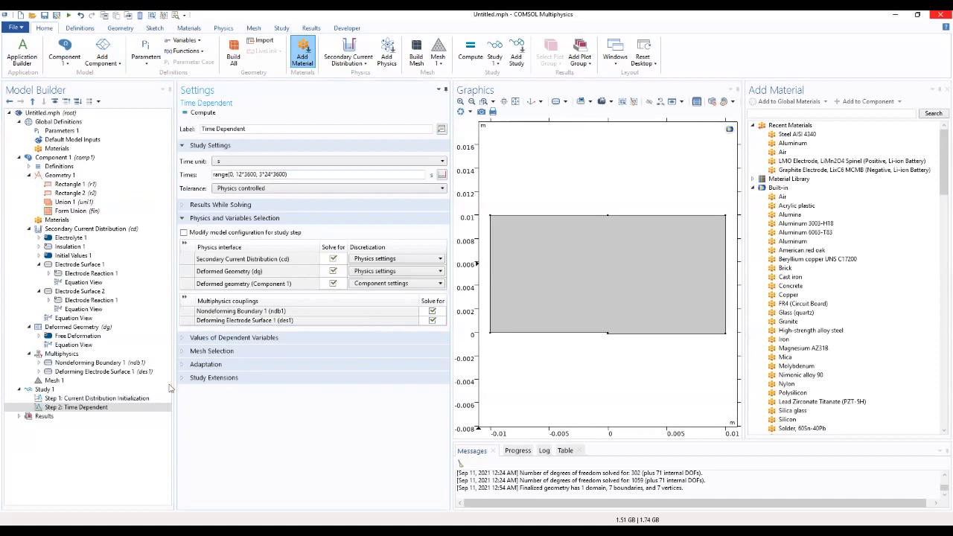
Set output times to range(0, 12*3600, 3*24*3600) s, check Step 1, and compute.
{"action": "left_click", "coordinate": [98, 399]}
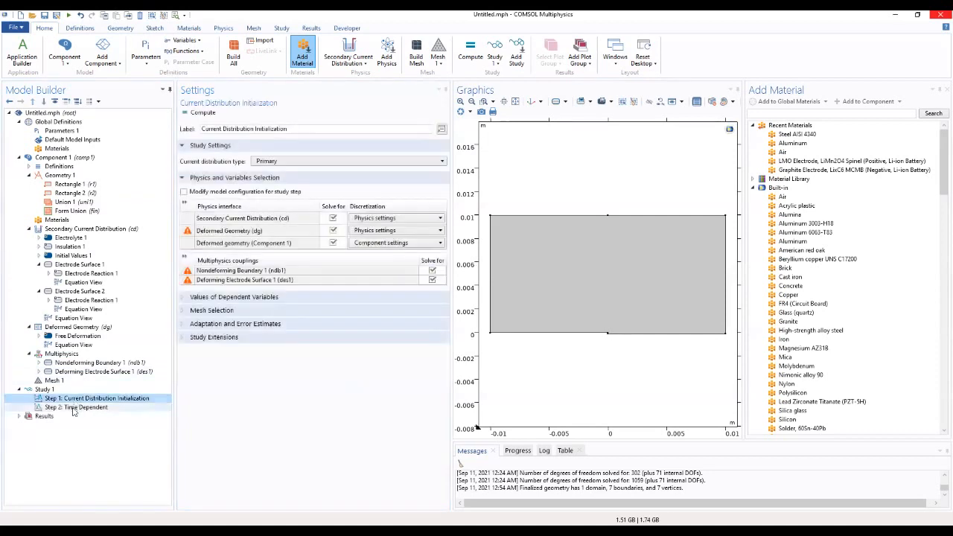
{"action": "left_click", "coordinate": [77, 407]}
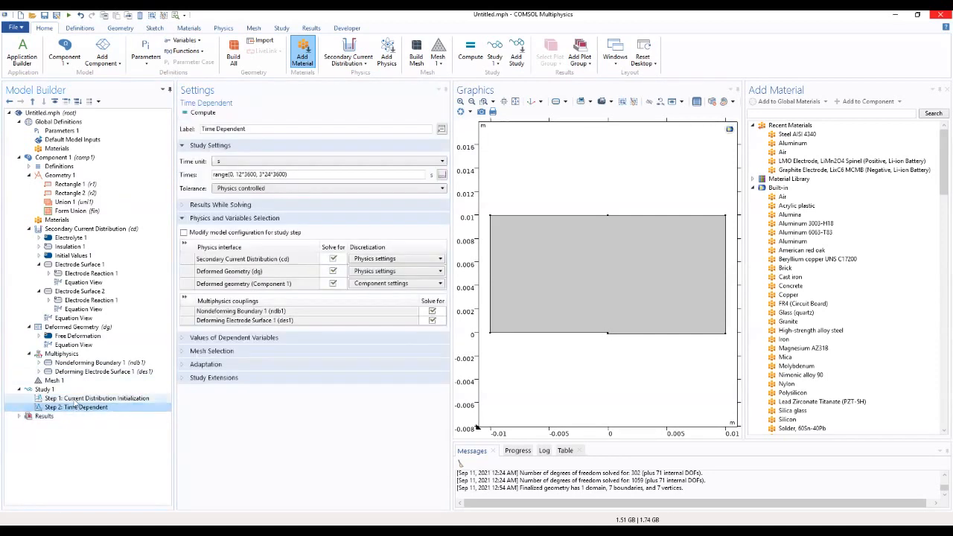
{"action": "left_click", "coordinate": [95, 398]}
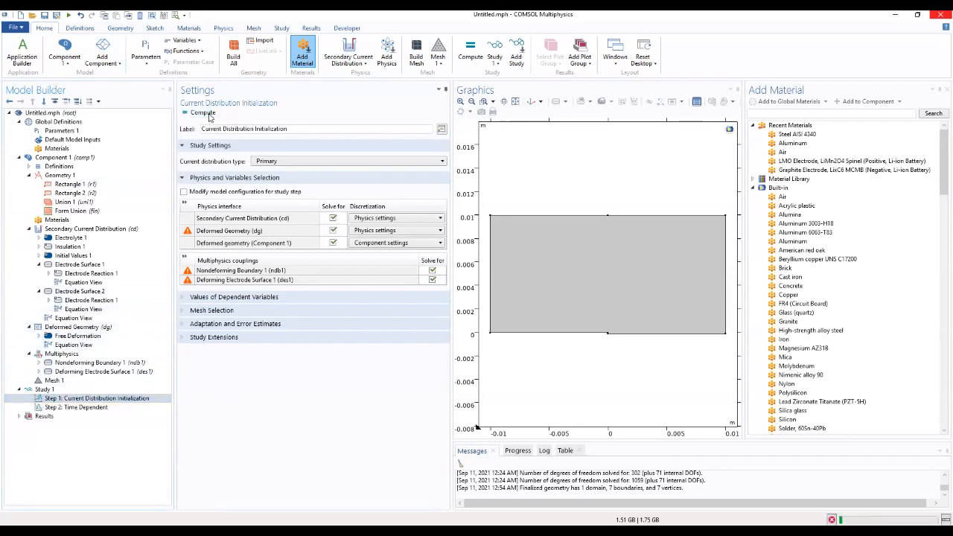
{"action": "left_click", "coordinate": [202, 112]}
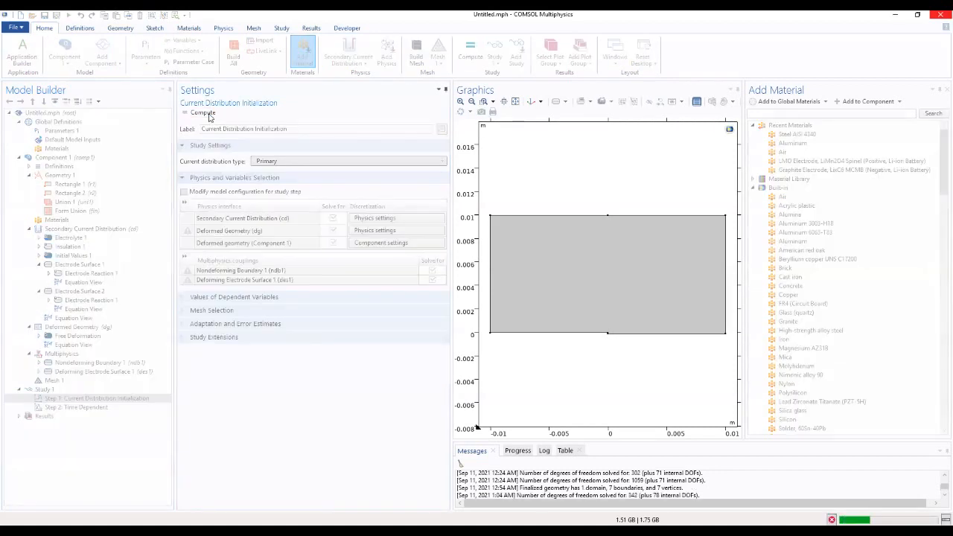